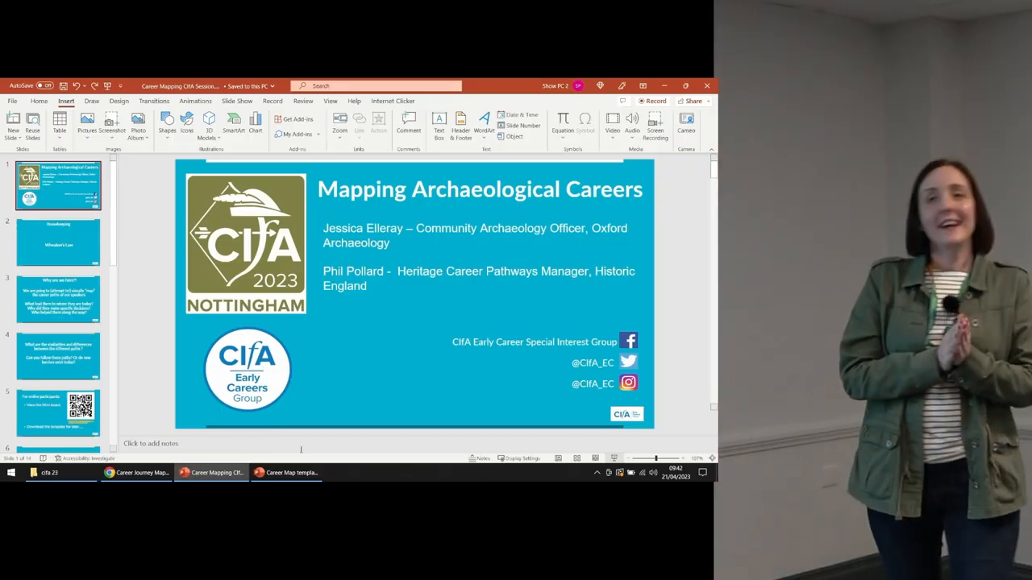
- Switch from PowerPoint to the Career Journey Mapper board in Chrome
left_click(137, 472)
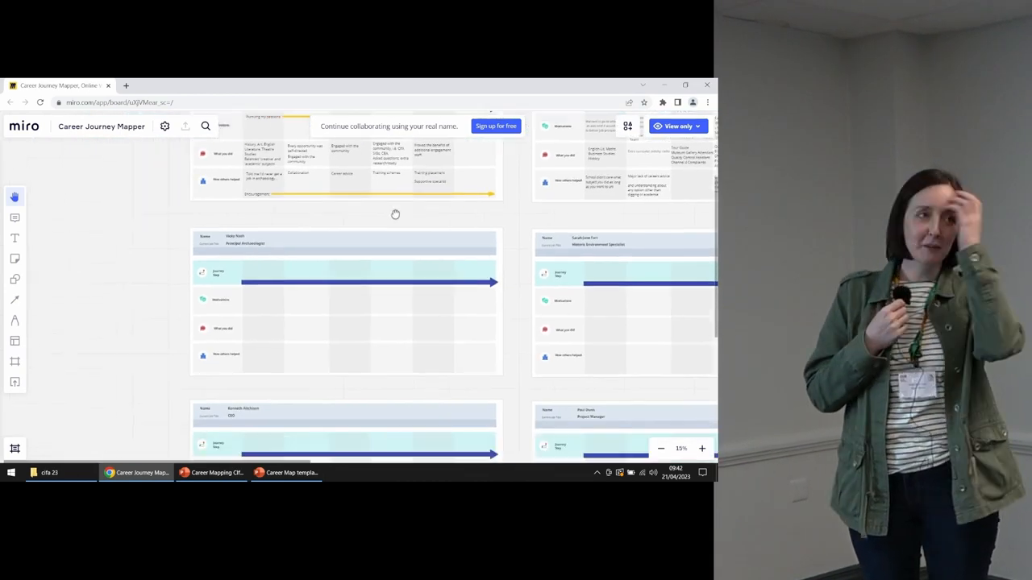
- Zoom in twice on the first career map, then follow the Sign up prompt to Miro
left_click(702, 449)
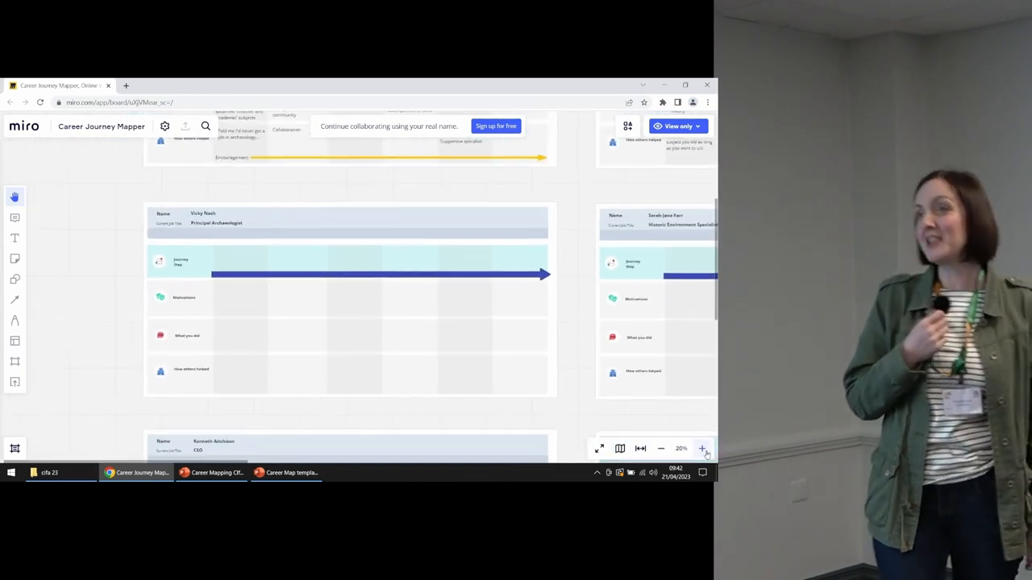
left_click(702, 449)
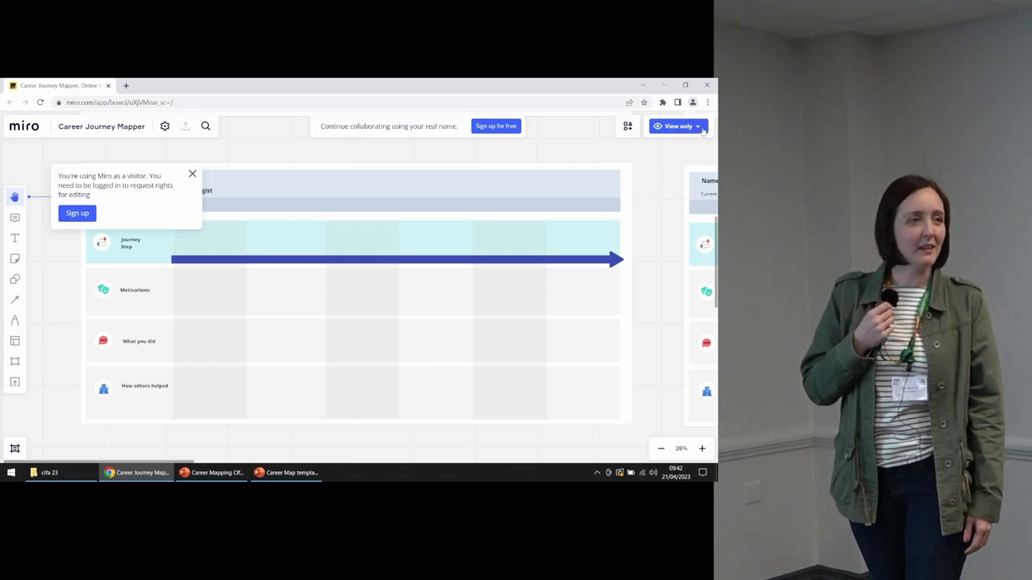
left_click(702, 448)
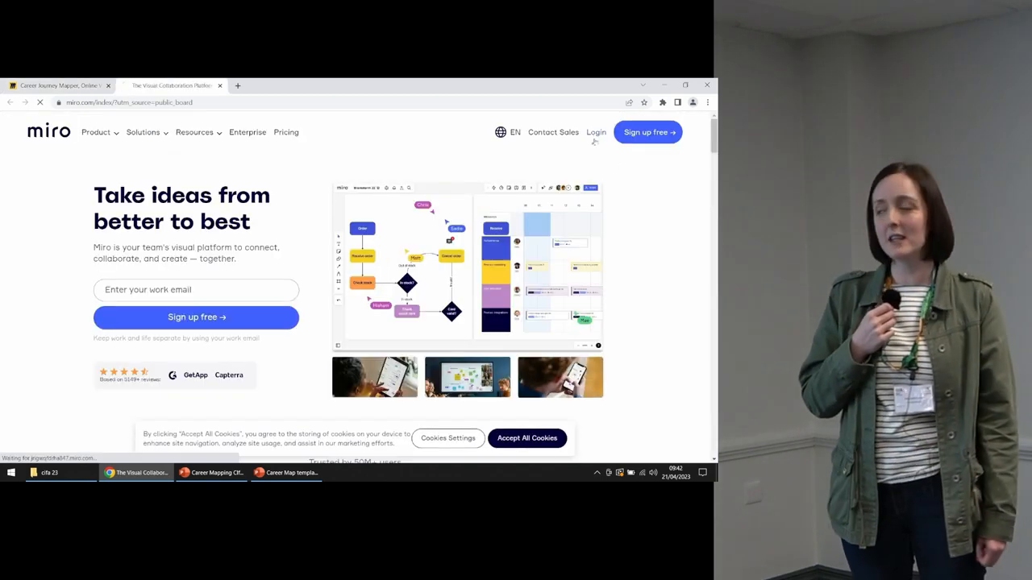
- Open Miro's login page and enter the email beginning 'philp'
left_click(596, 132)
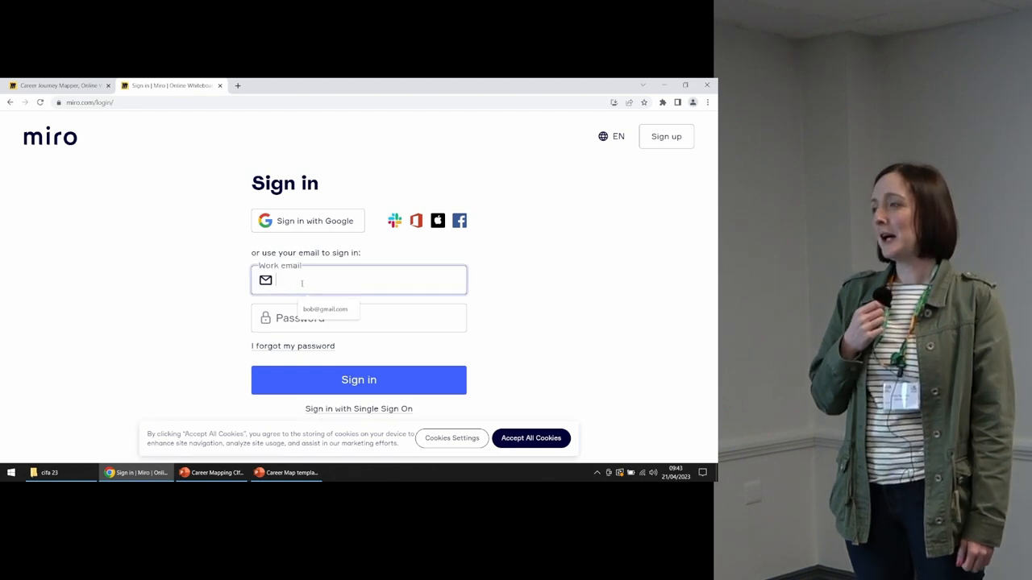
type("philp")
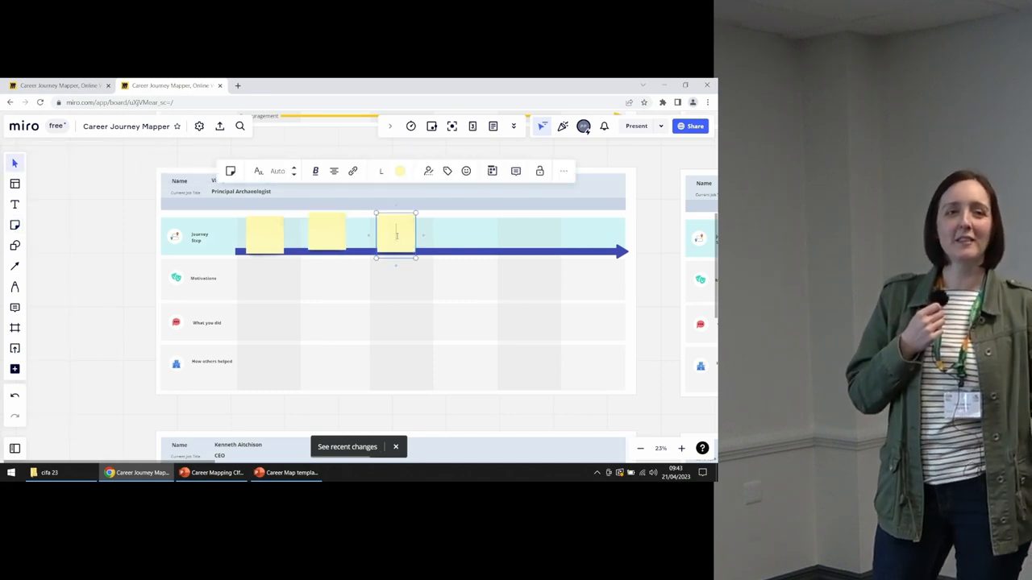
- Label the journey step notes 'Museum' and 'Combined' degree
type("M")
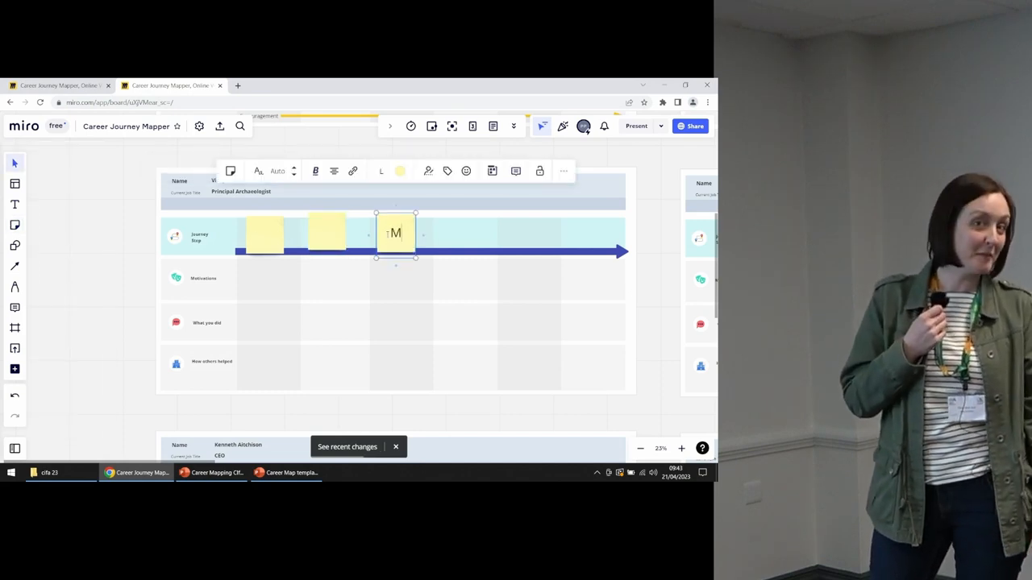
type("useum")
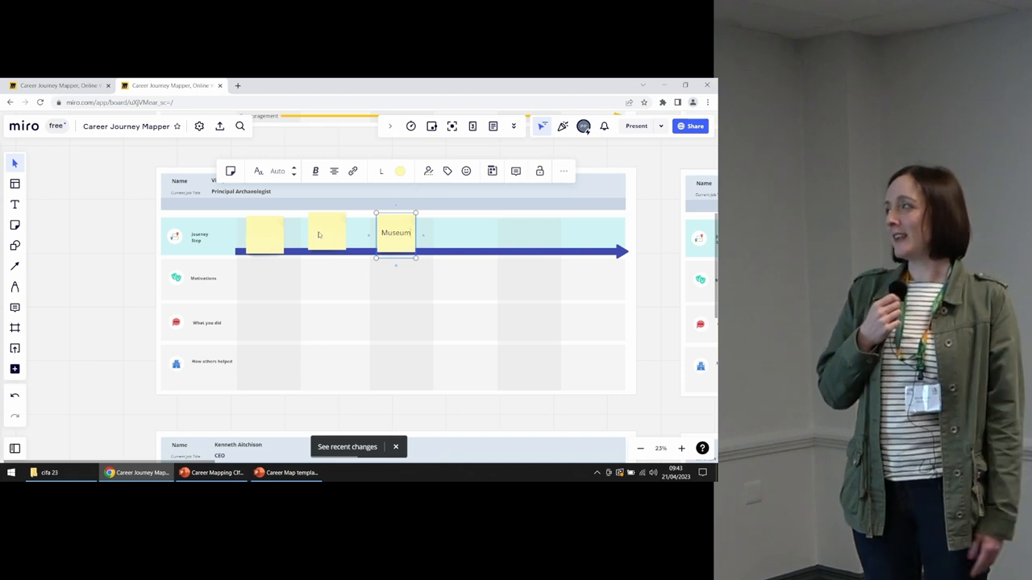
type("Combined degree with geography")
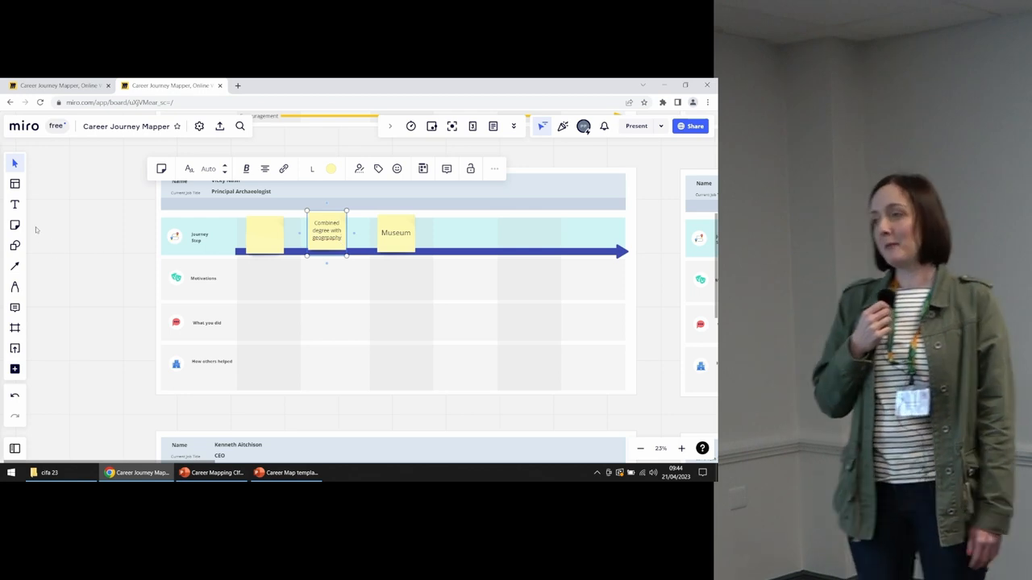
- Close the template gallery and add a 'Back to uni - archaeology' journey step note
left_click(15, 225)
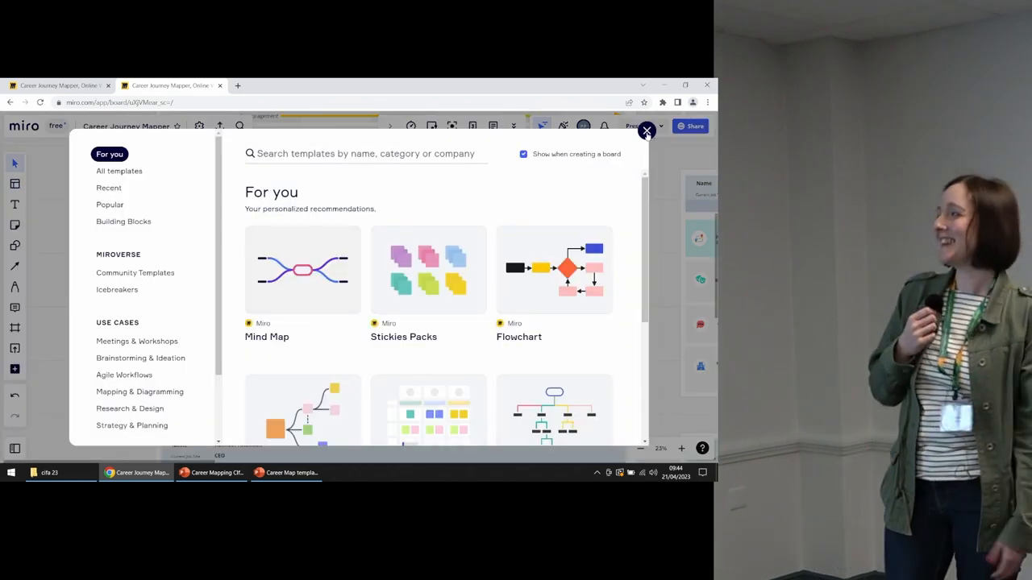
left_click(646, 130)
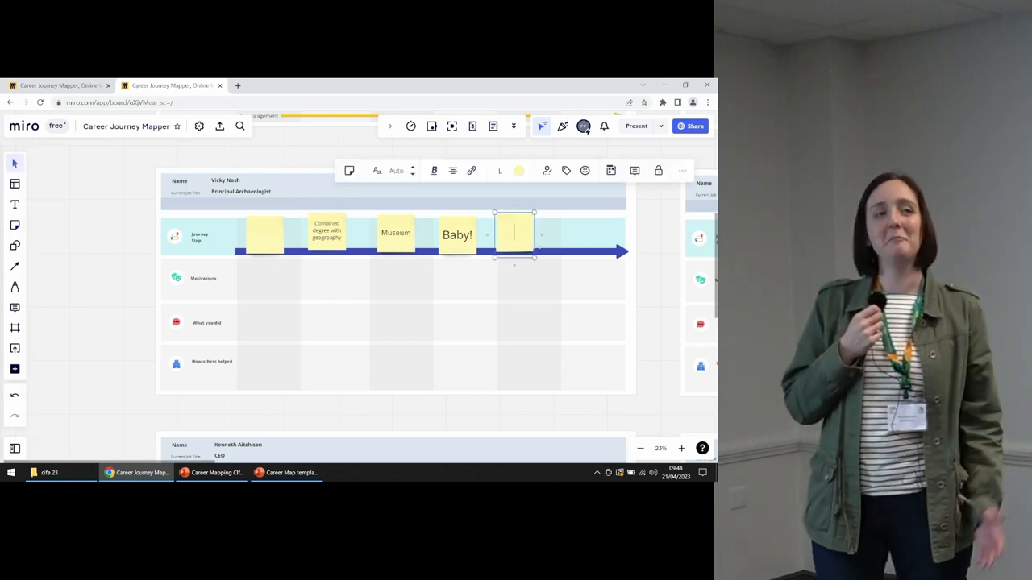
type("Back to uni - archaeology")
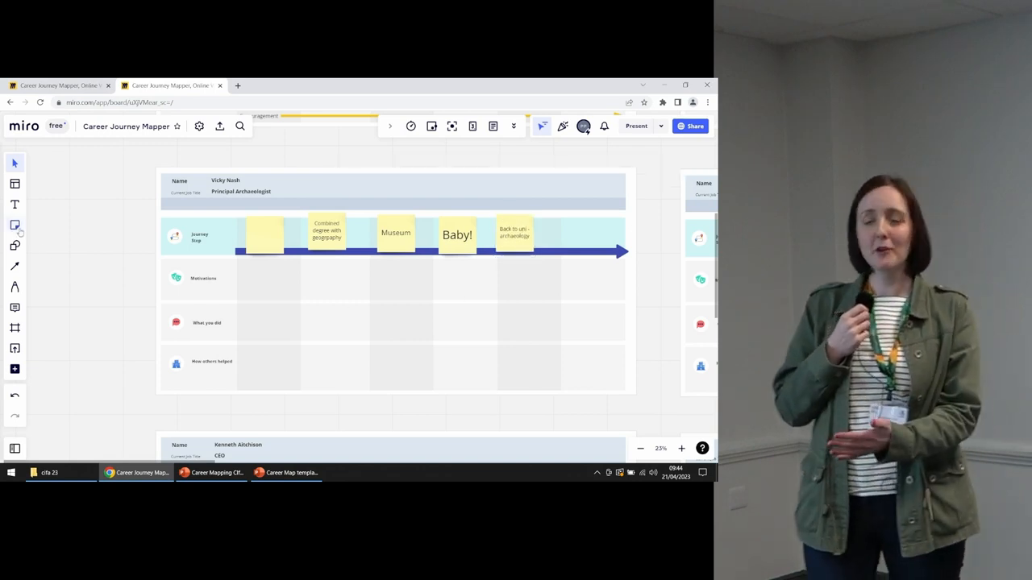
- Add a 'part time call centre job' note to the What you did row
left_click(15, 225)
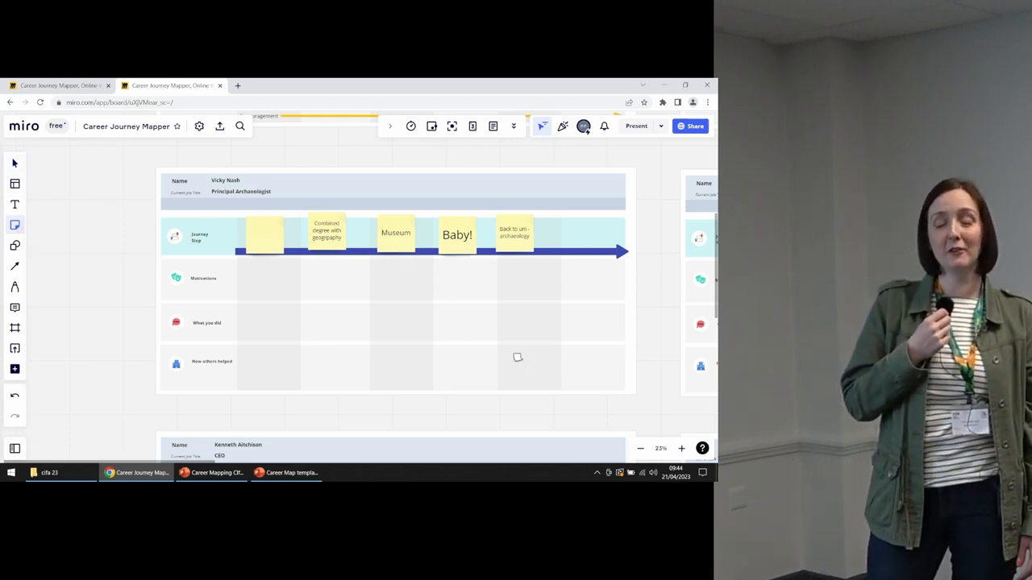
type("a")
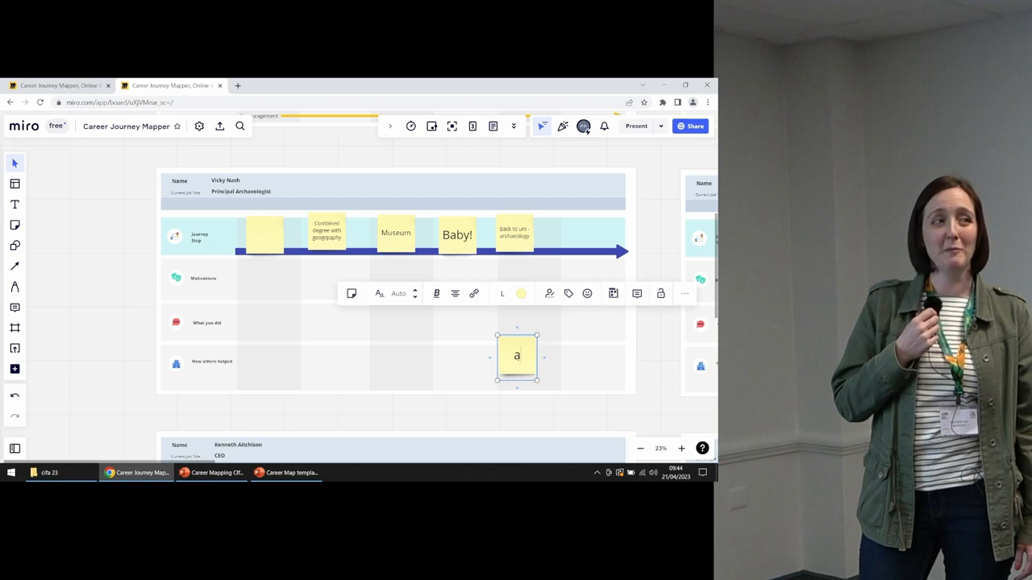
type("part tim")
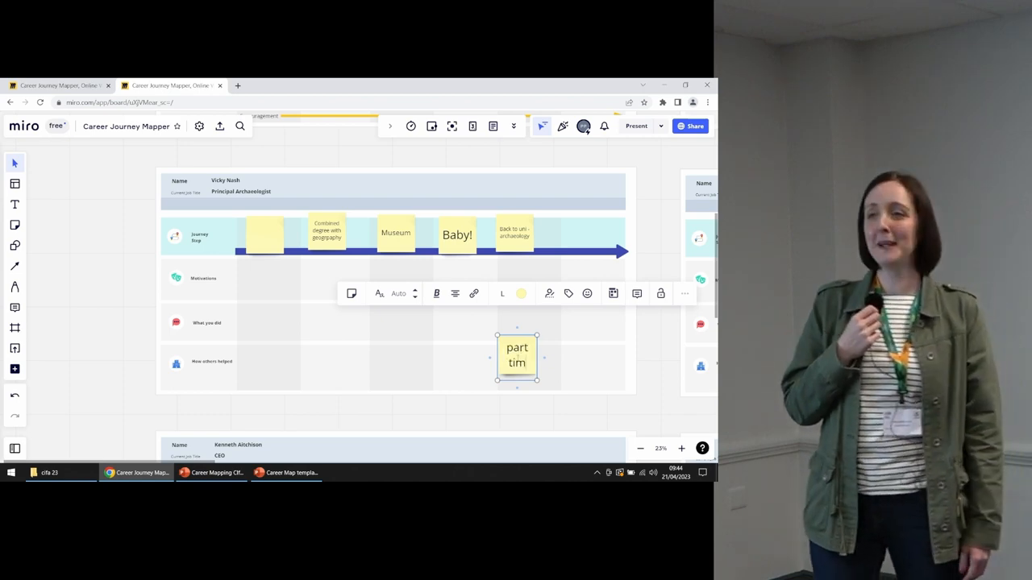
type("time job in call centre - using annual leave to gain experience")
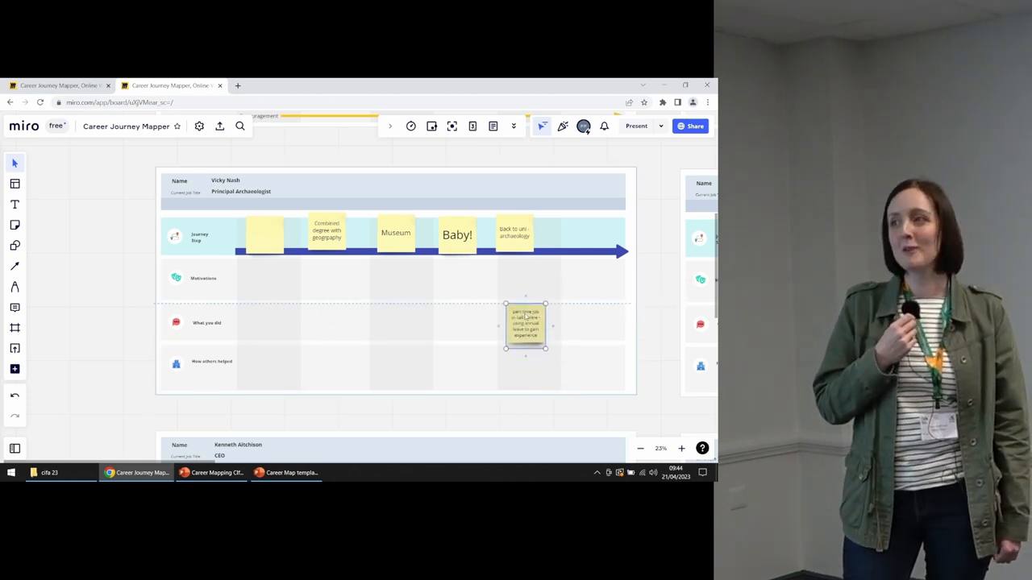
- Add a 'volunteering!' note beside the call centre job note
left_click(682, 448)
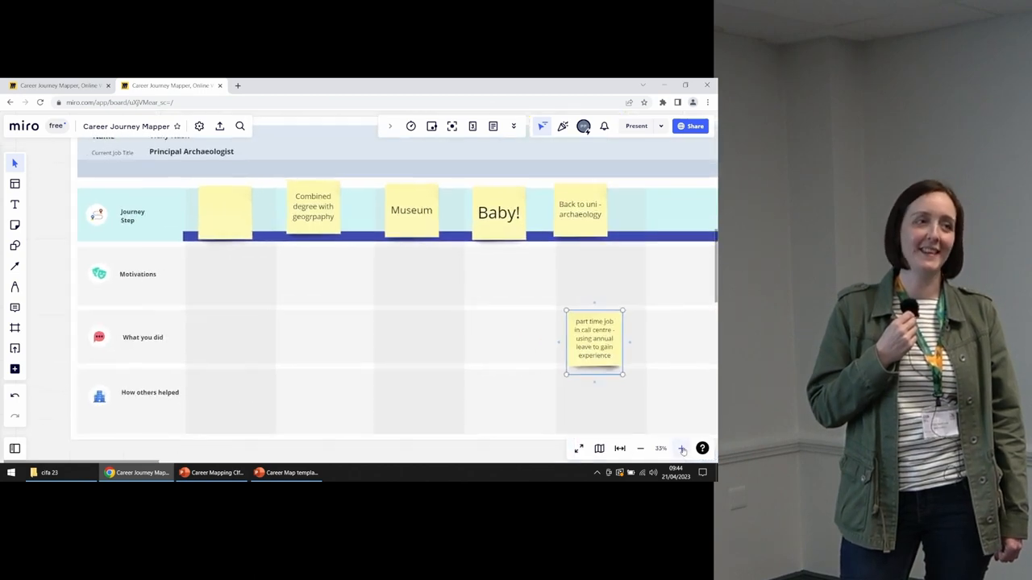
left_click(640, 449)
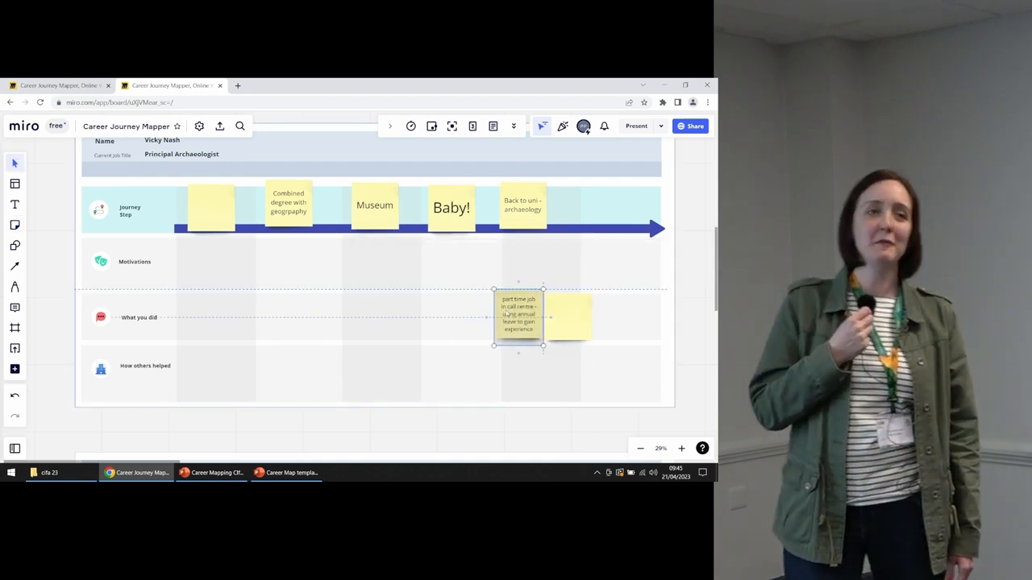
type("volunteering!")
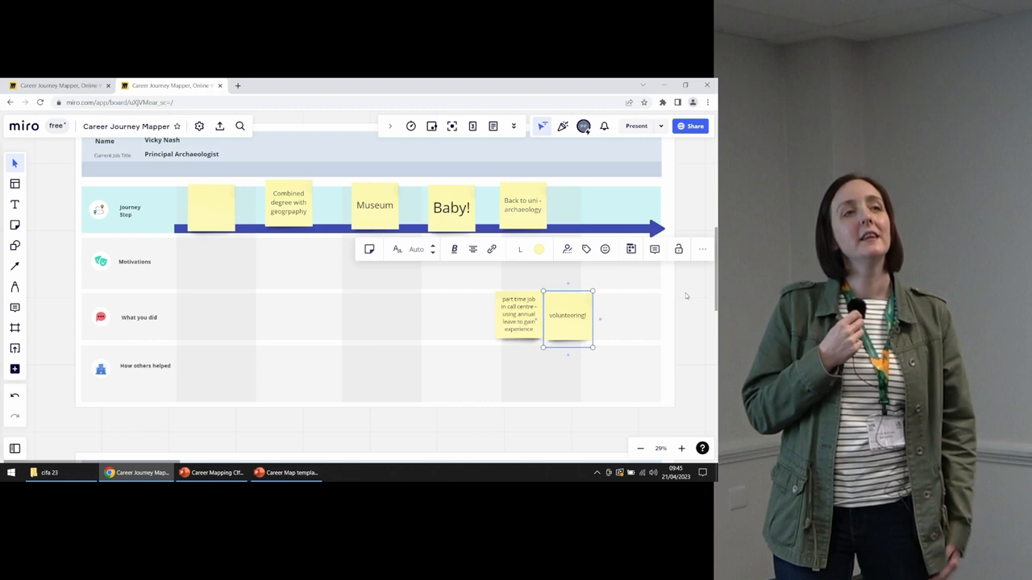
left_click(15, 225)
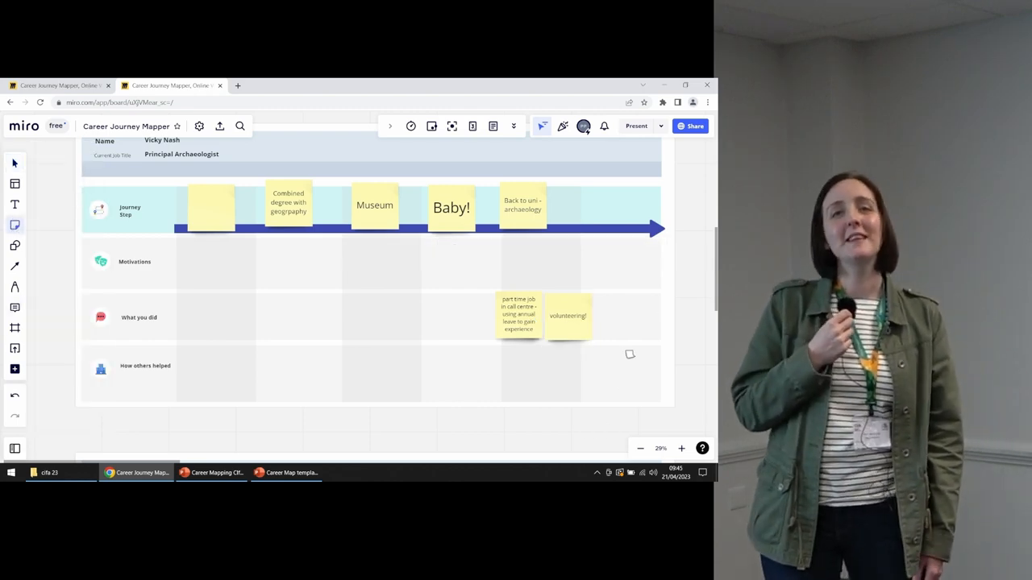
- Place a 'CBA Bursary scheme' note, then a 'Salford Archaeology staff' note to its left
left_click(629, 355)
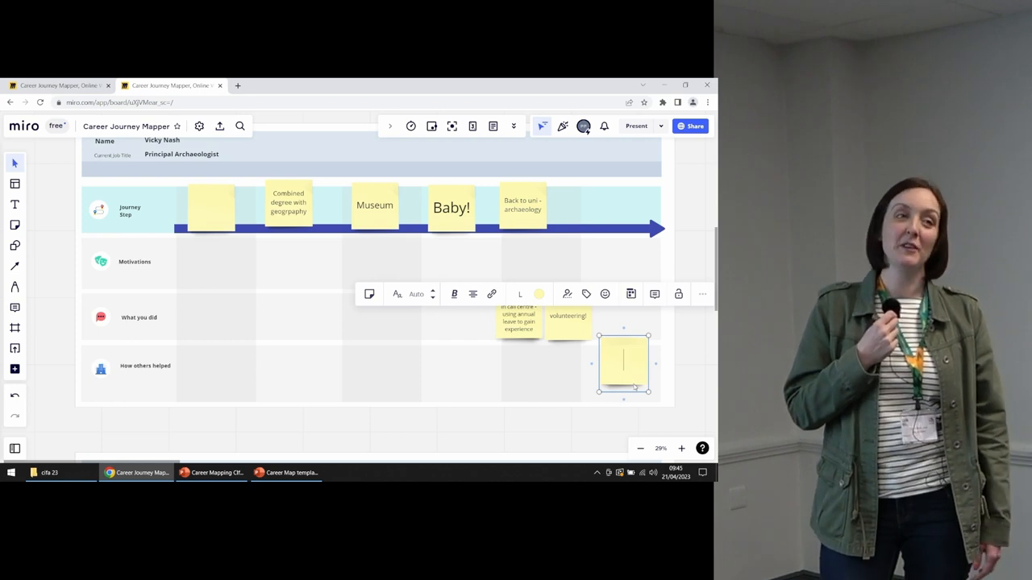
type("CBA Bursary scheme")
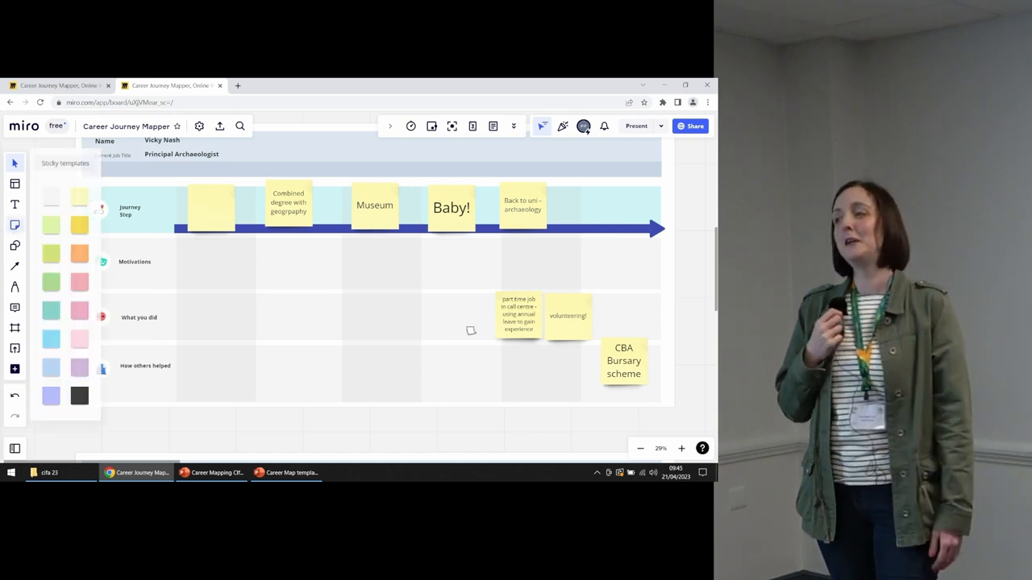
left_click(623, 360)
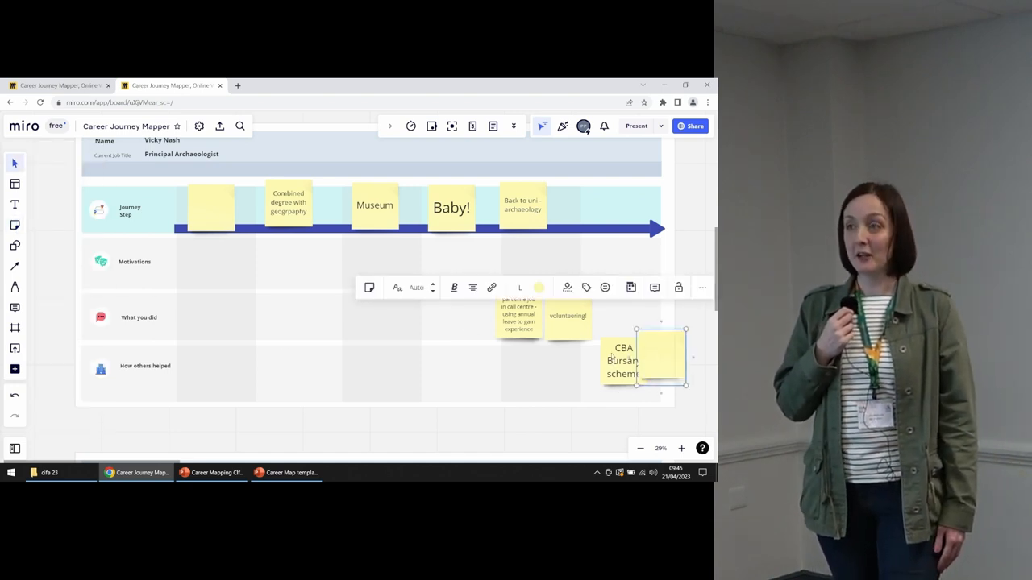
left_click_drag(633, 360, 641, 365)
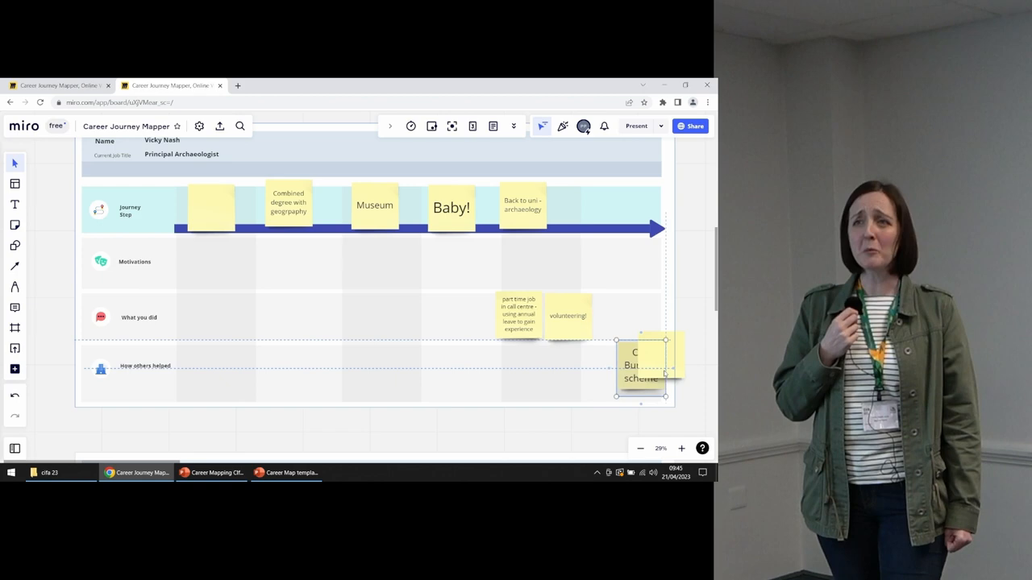
left_click_drag(640, 366, 667, 370)
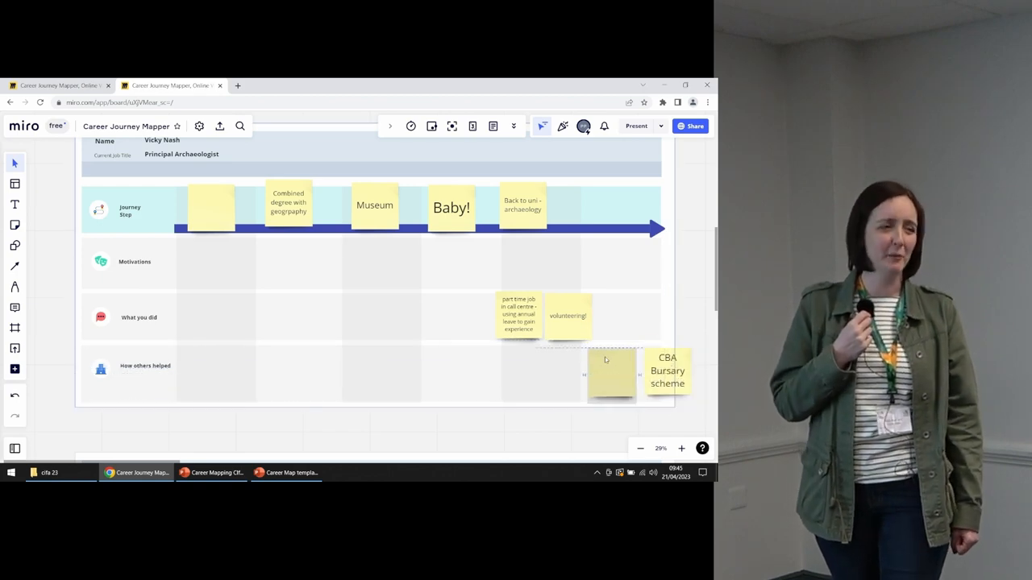
left_click(609, 373)
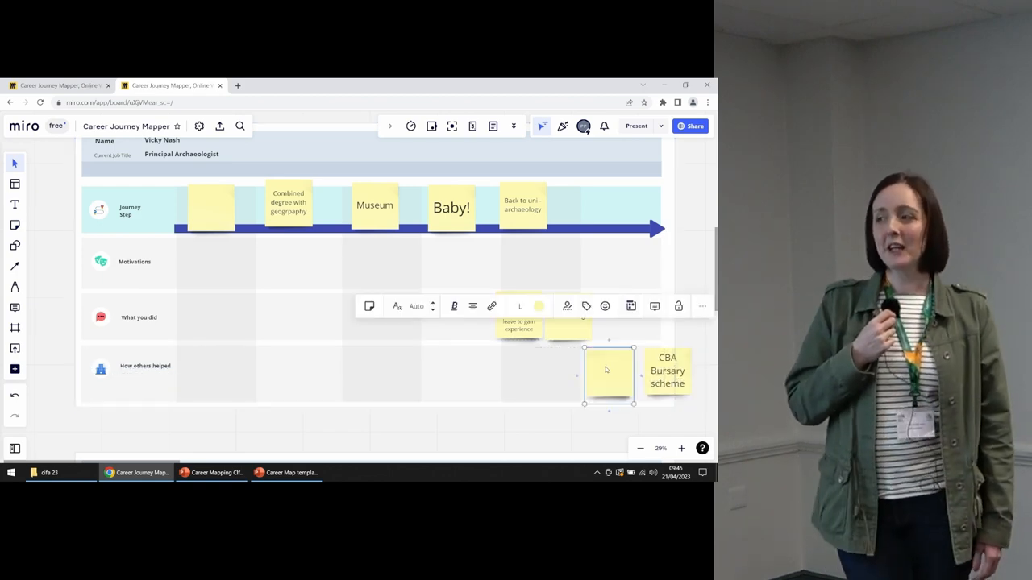
type("Salford Archaeology staff")
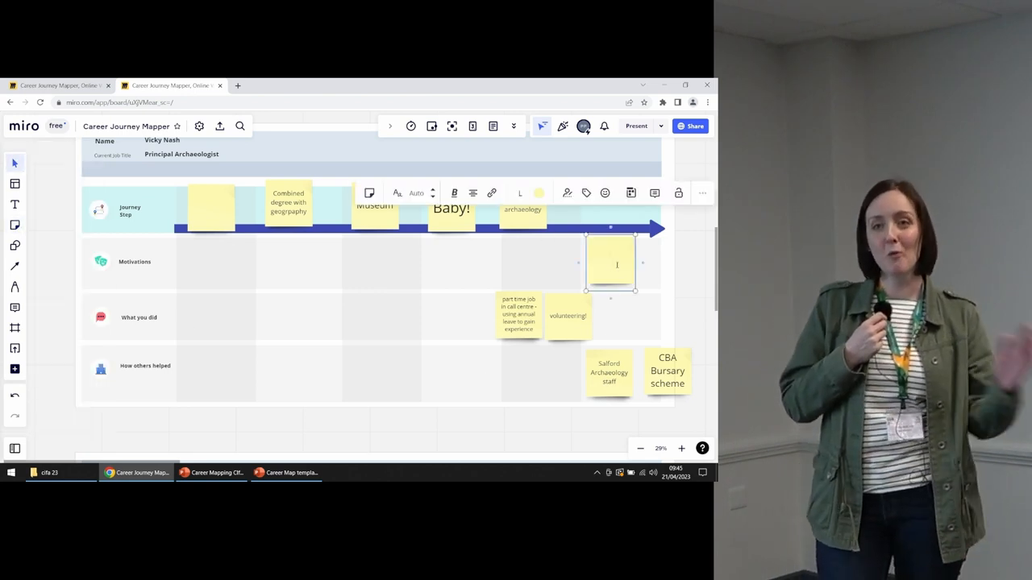
- Add a 'Traineeship' note in What you did and credit 'legend Grim' on the Salford staff note
type("Traineeship\"")
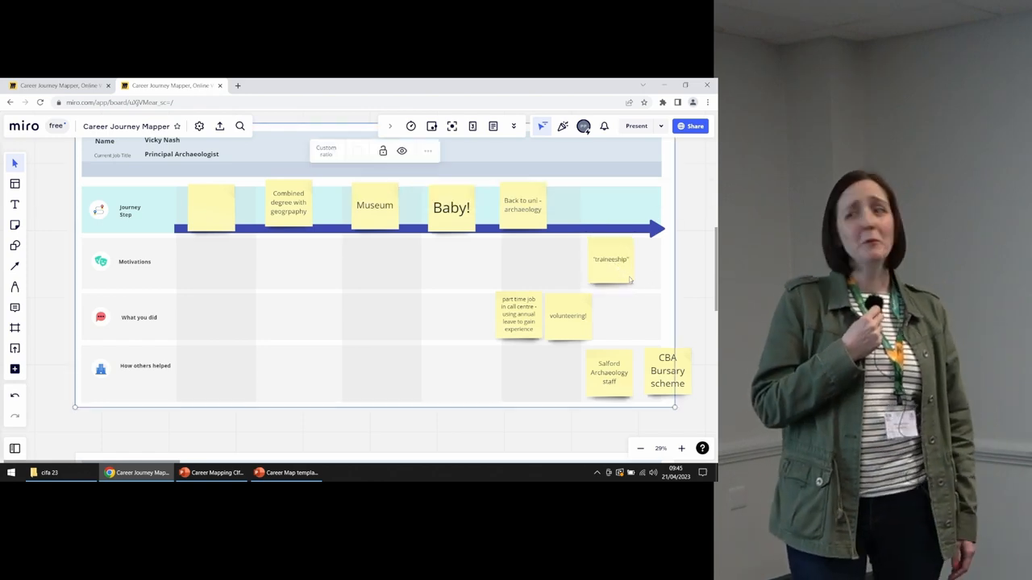
left_click_drag(610, 259, 629, 315)
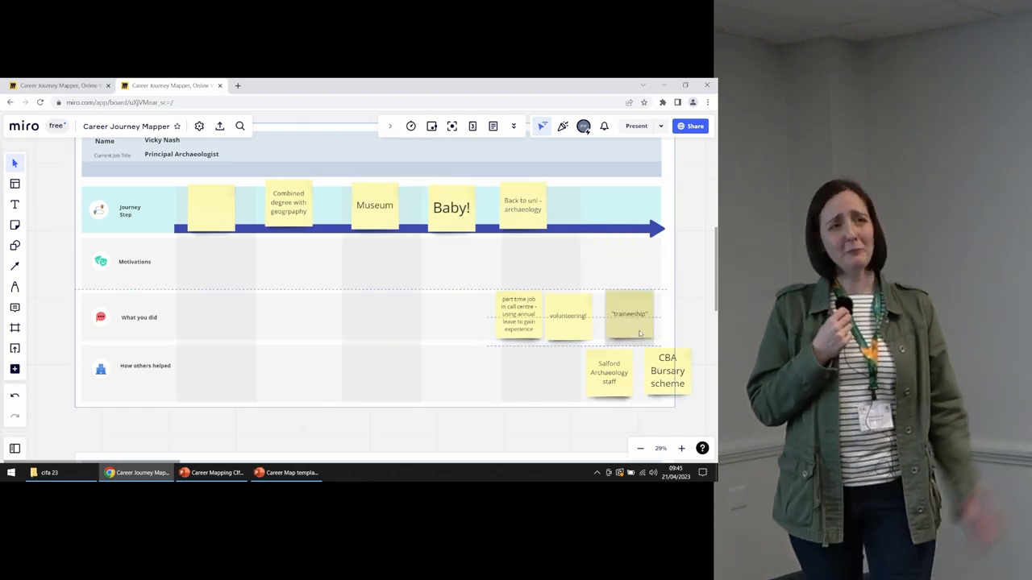
mouse_move(14, 226)
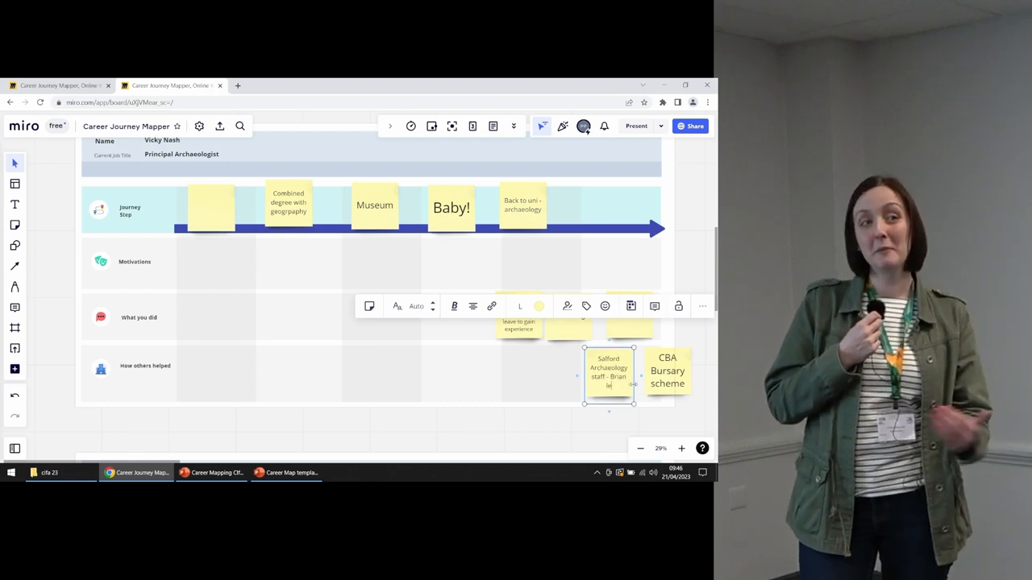
type("legend Grimsditch")
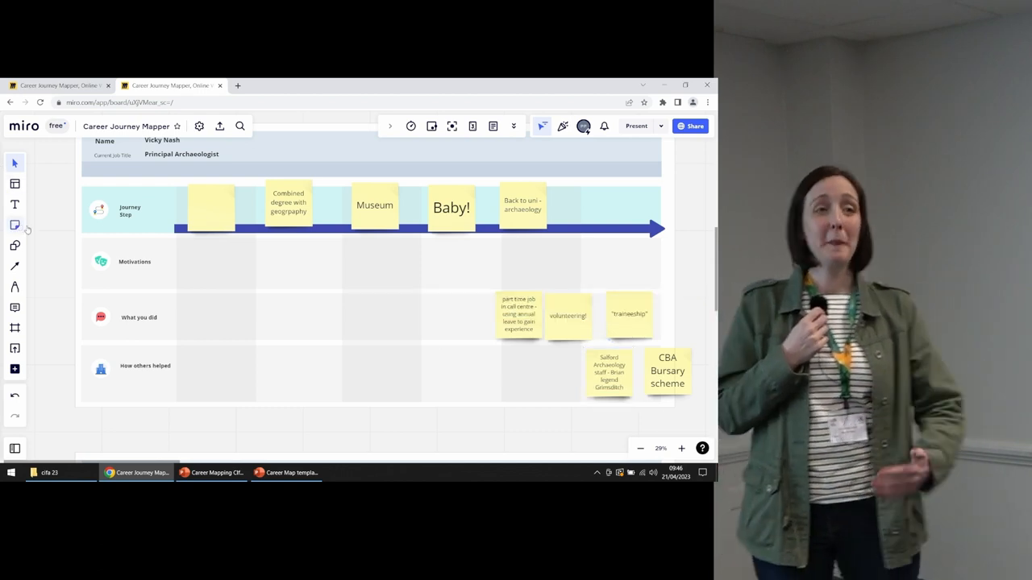
left_click(15, 224)
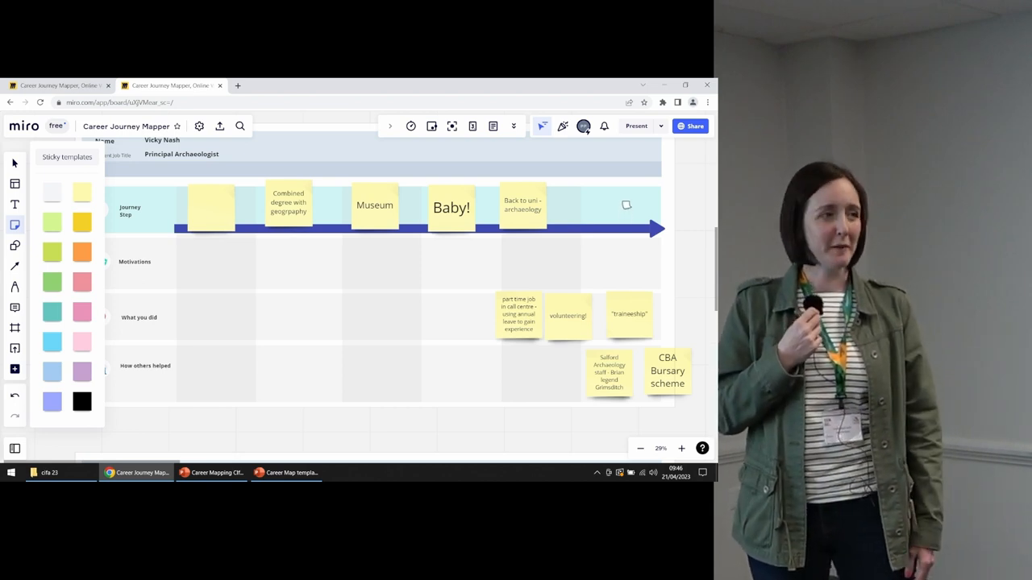
- Place a 'Wanted an actual job!!' note at the far right of the Motivations row
left_click(626, 204)
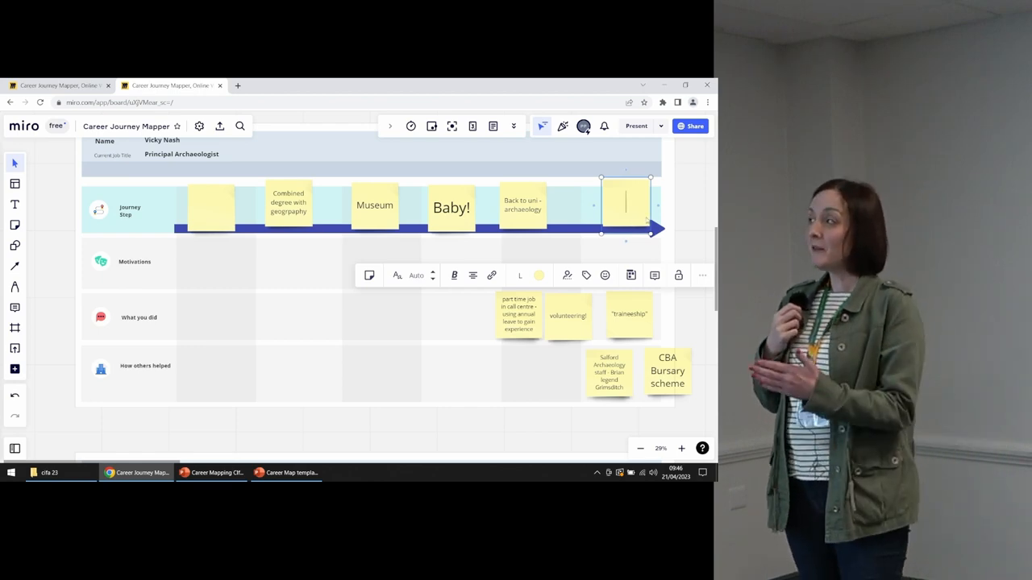
type("Ne")
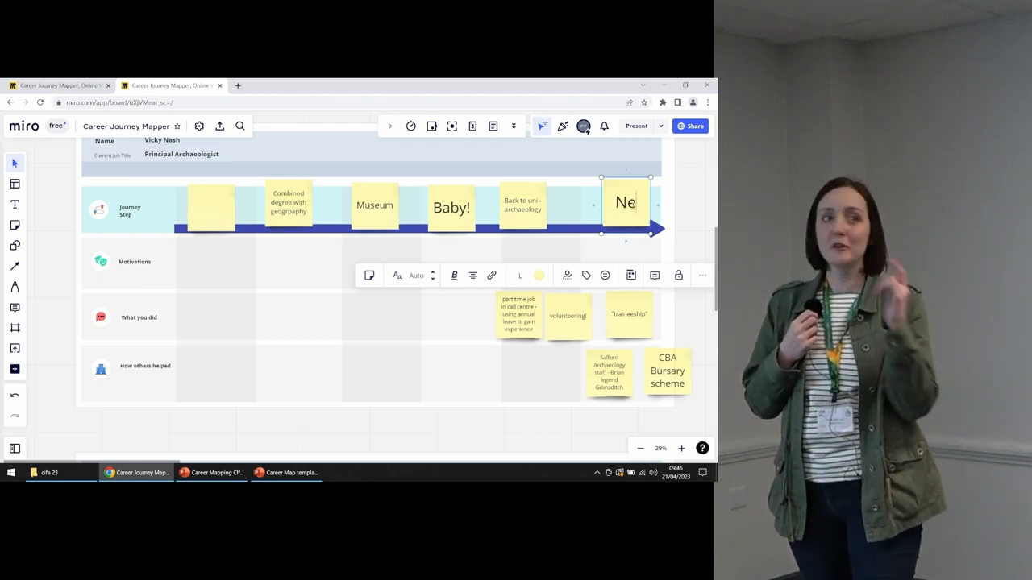
type("W")
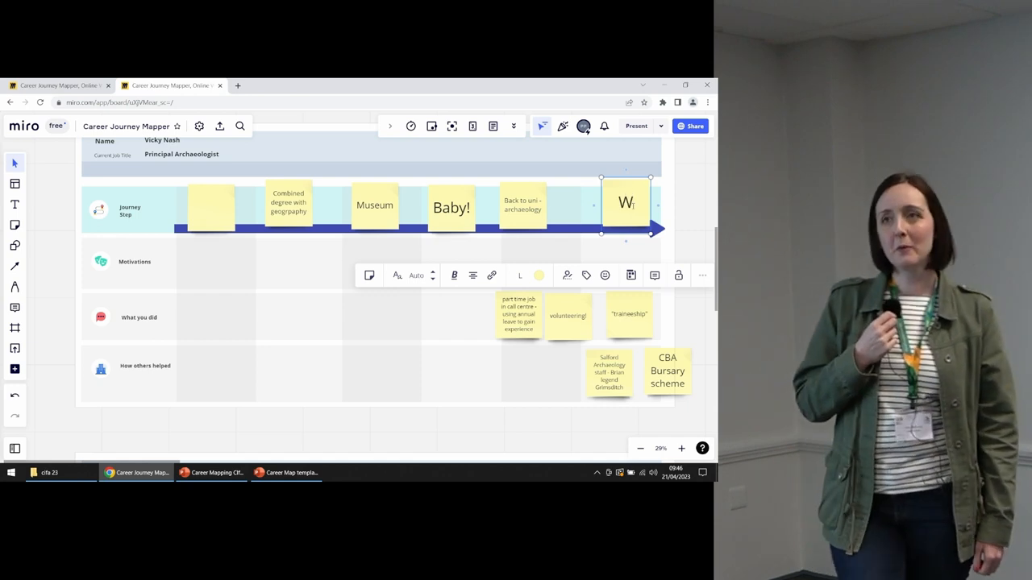
type("Wanted an actual job!!")
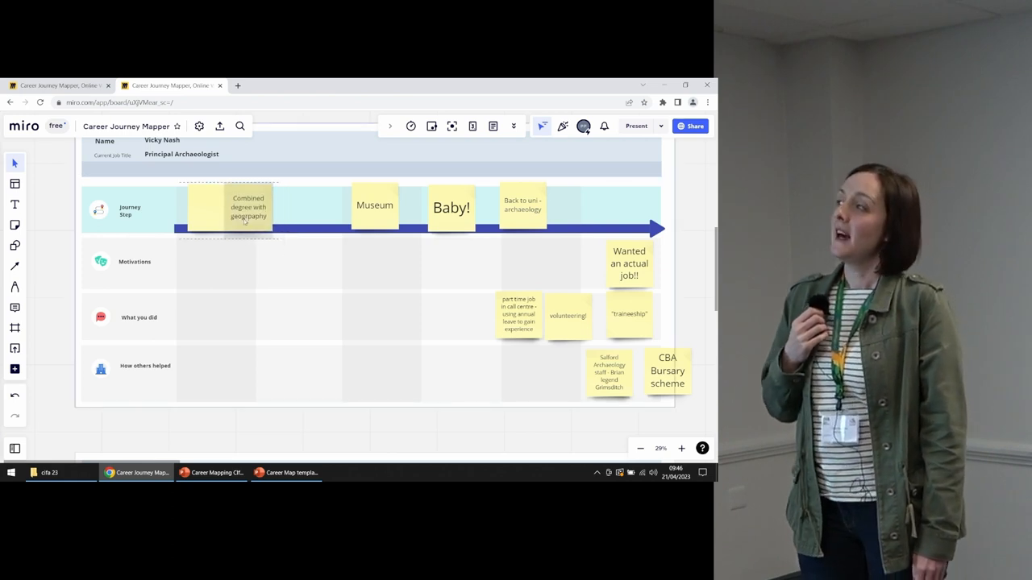
- Drag the degree, Museum, Baby!, Back to uni, part time job and Salford staff notes leftward
left_click_drag(374, 205, 290, 205)
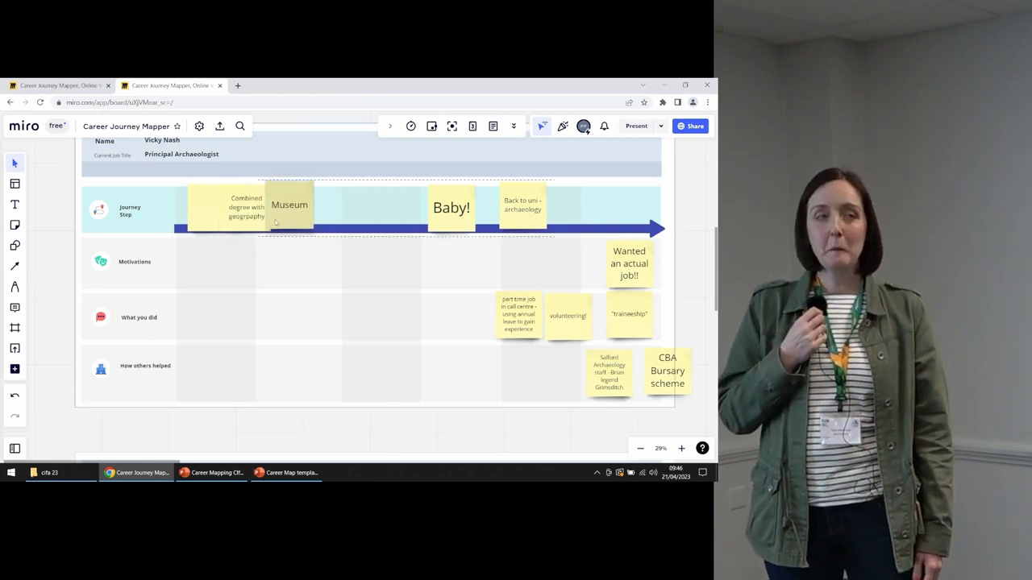
left_click_drag(450, 208, 327, 201)
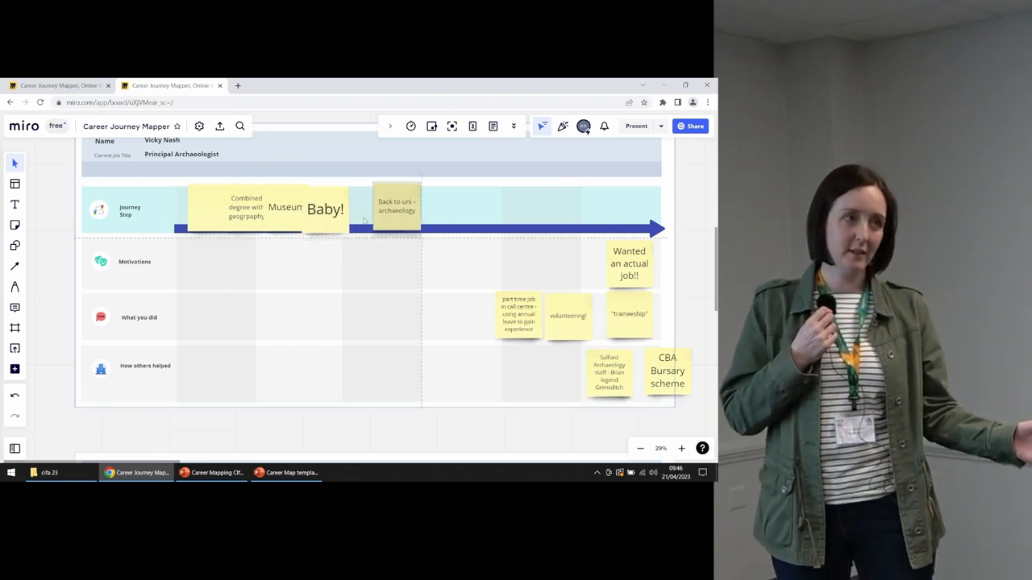
left_click_drag(395, 205, 359, 206)
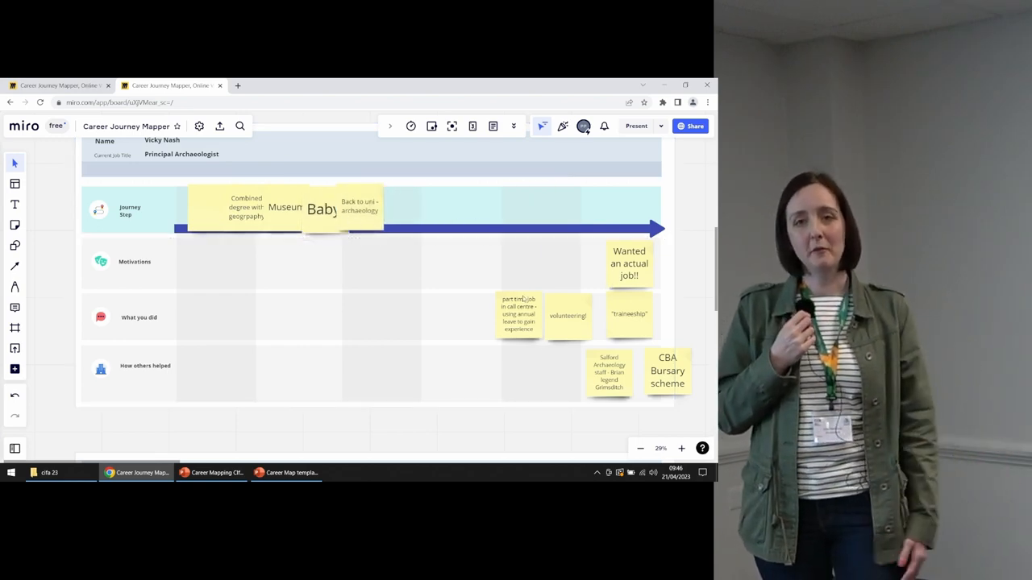
left_click_drag(519, 313, 374, 308)
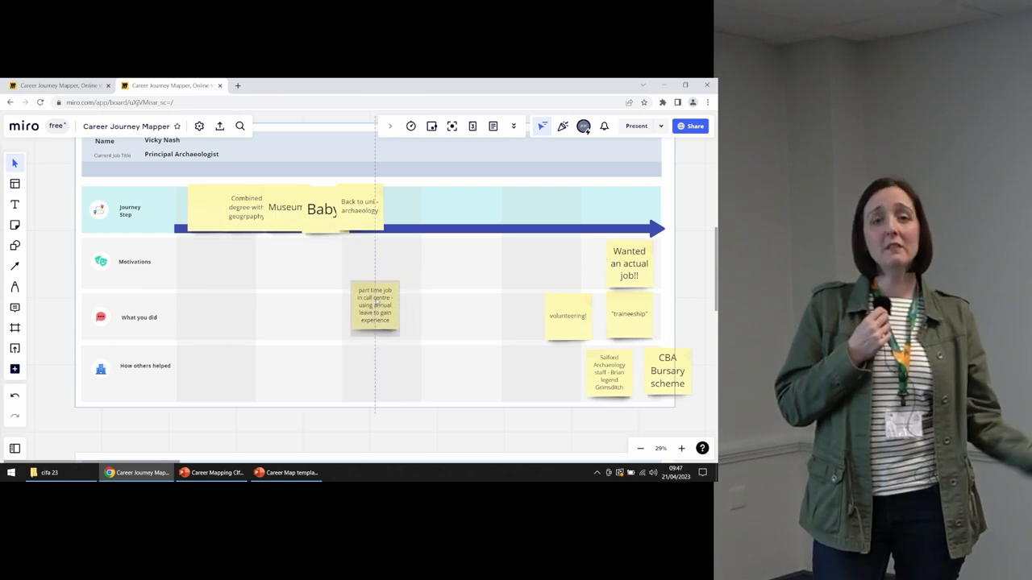
left_click_drag(569, 315, 393, 296)
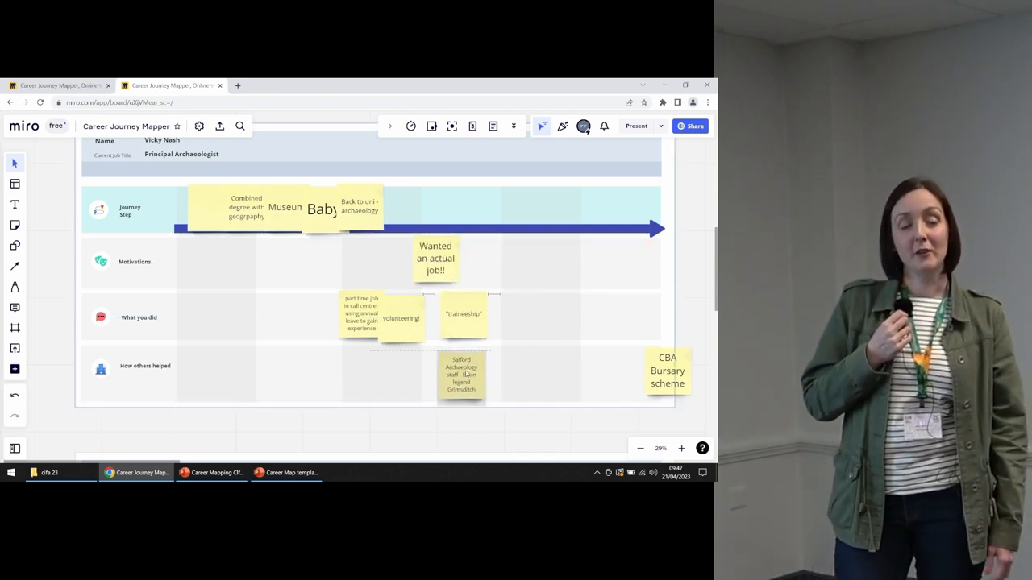
left_click_drag(666, 371, 497, 365)
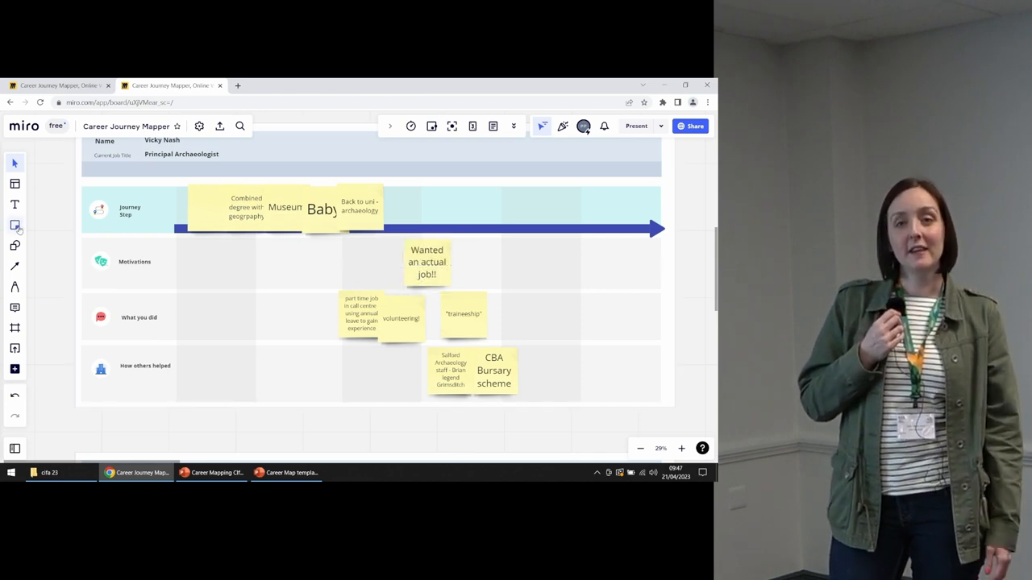
- Place a 'Salford' note in the Journey Step row following Back to uni
left_click(15, 226)
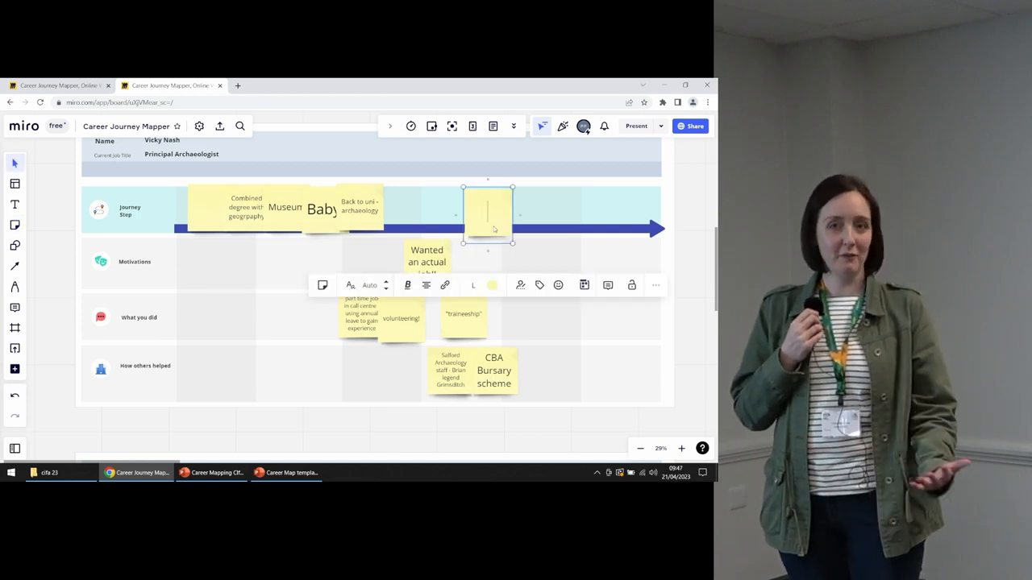
type("Salford")
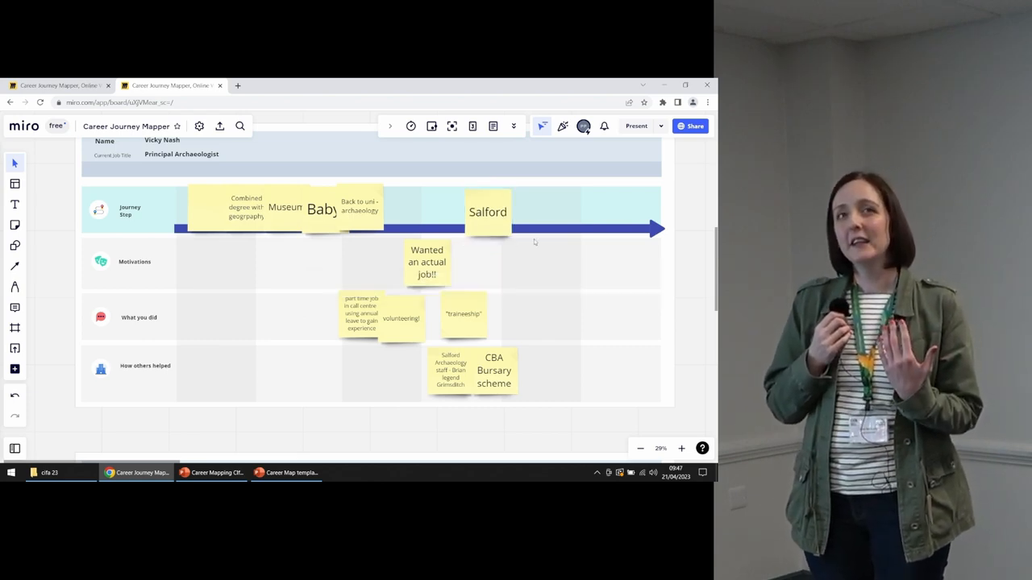
left_click(487, 211)
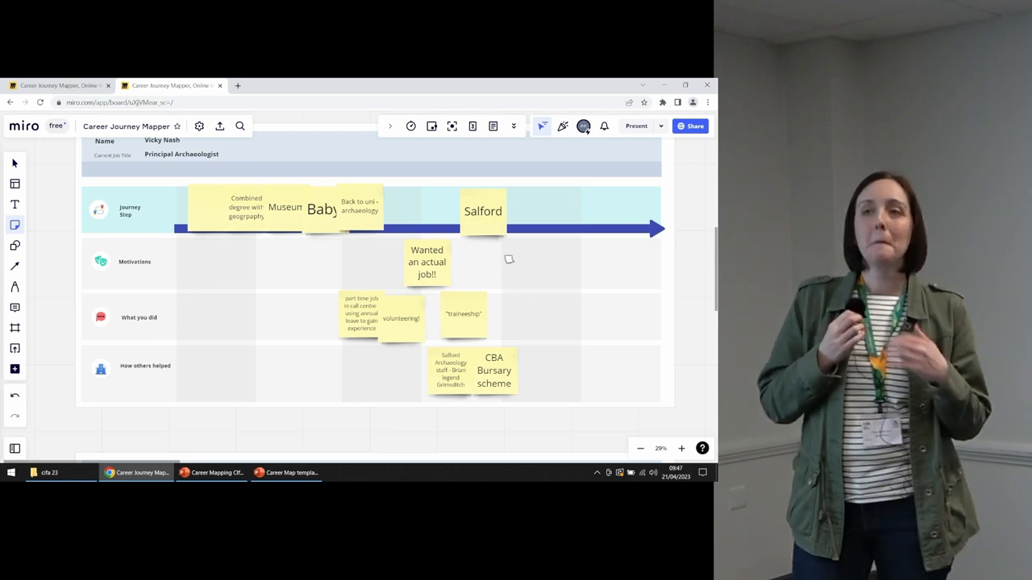
- Write the Motivations note 'but what direction next? Am I happy, am I not?'
type("but what directio")
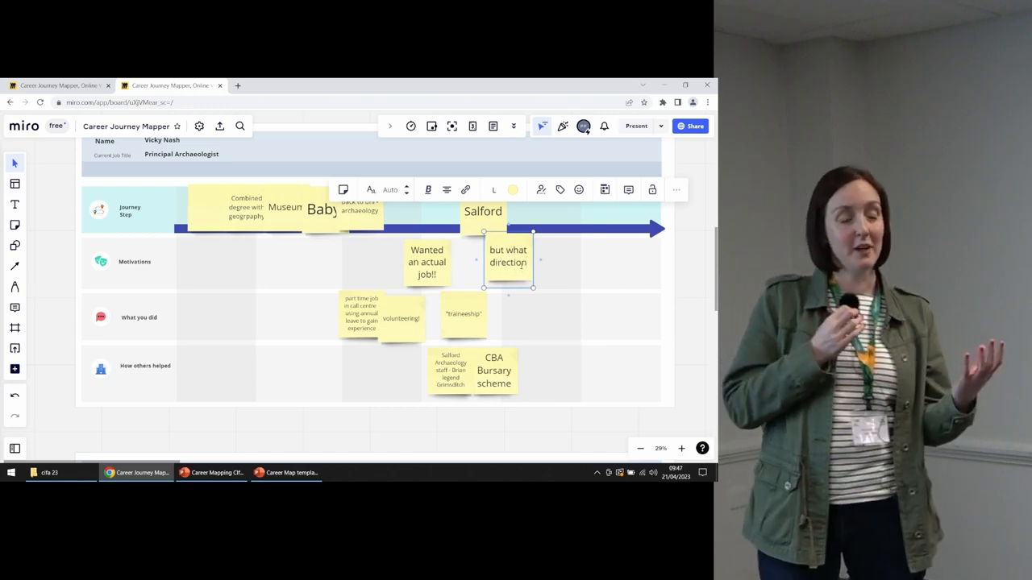
type("next?")
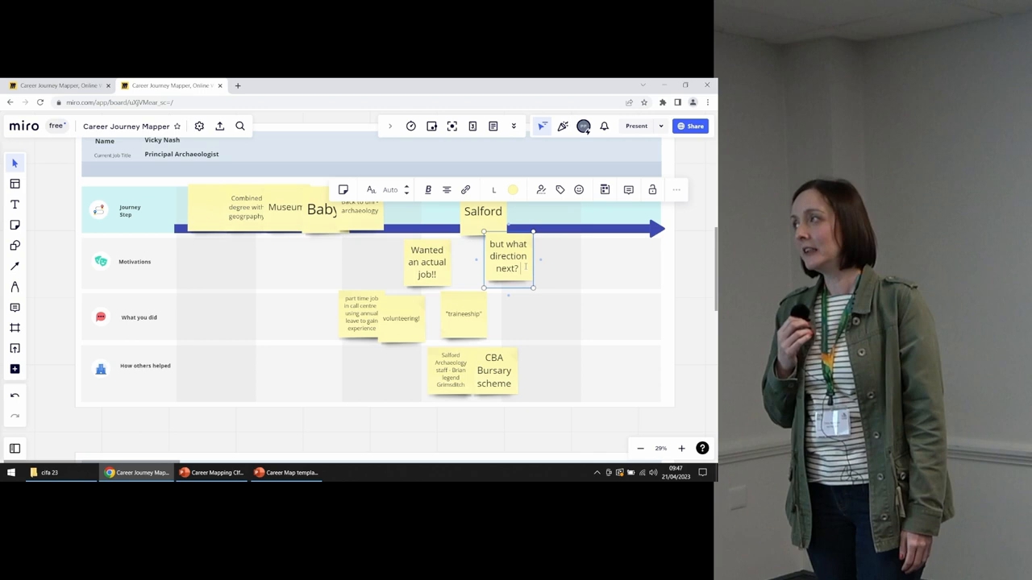
type("Am I happy, am I not?")
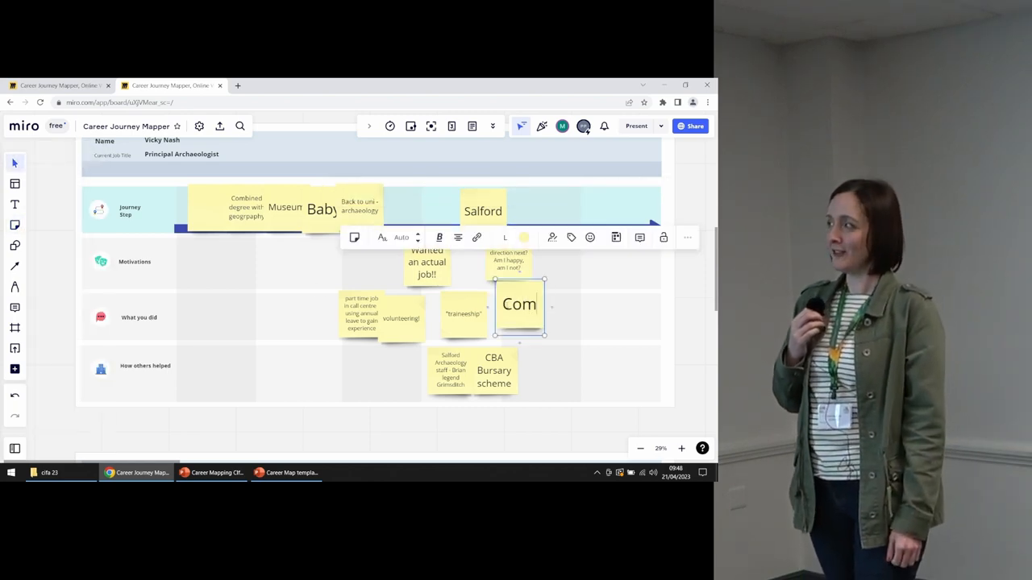
- Fill in 'Community archaeology' under What you did and 'Cheshire planning officer(?)' under How others helped
type("Community archae")
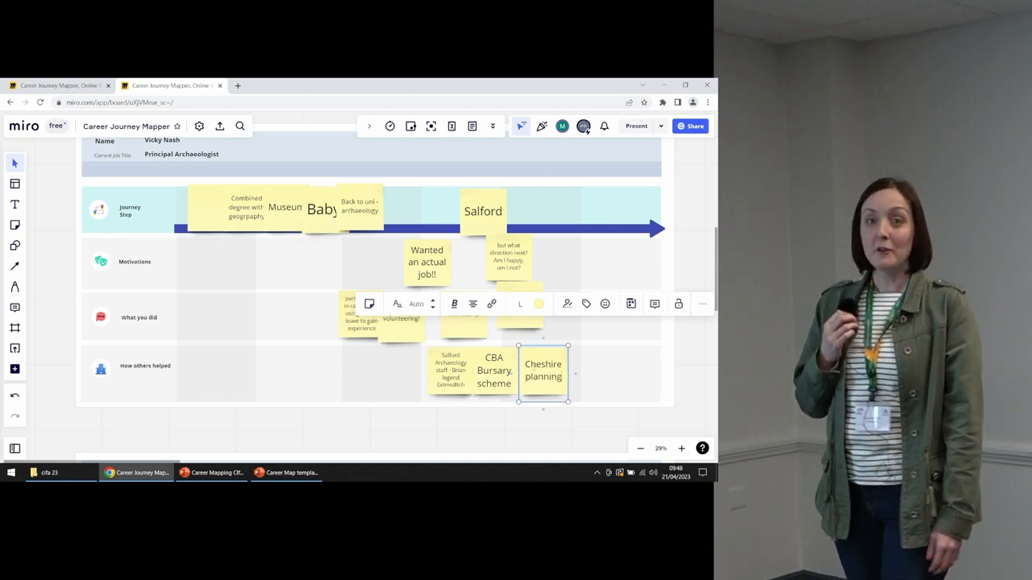
type("officer(?")
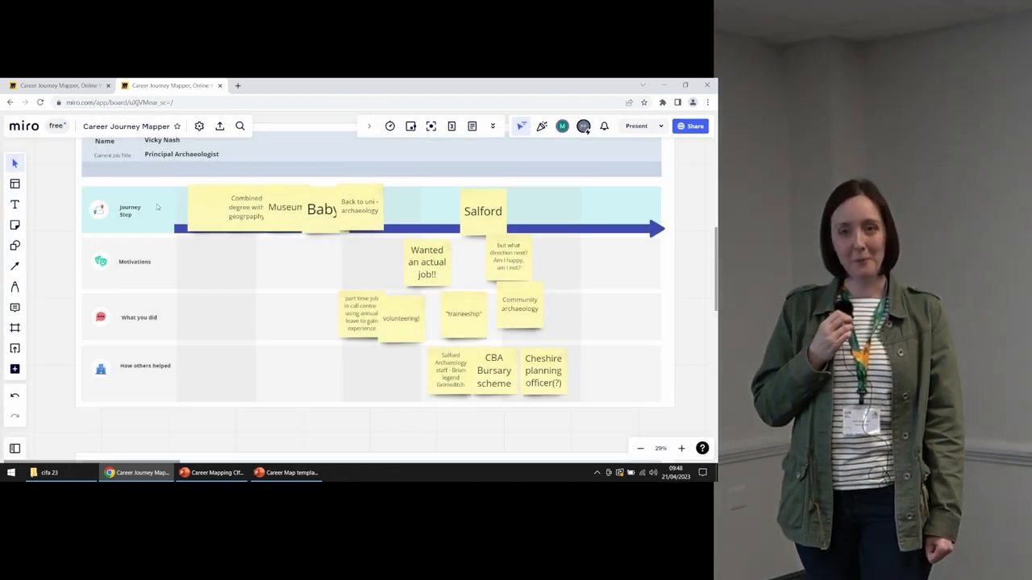
- Place a 'Planning archaeologist' journey step after Salford and start a note below it
left_click(15, 226)
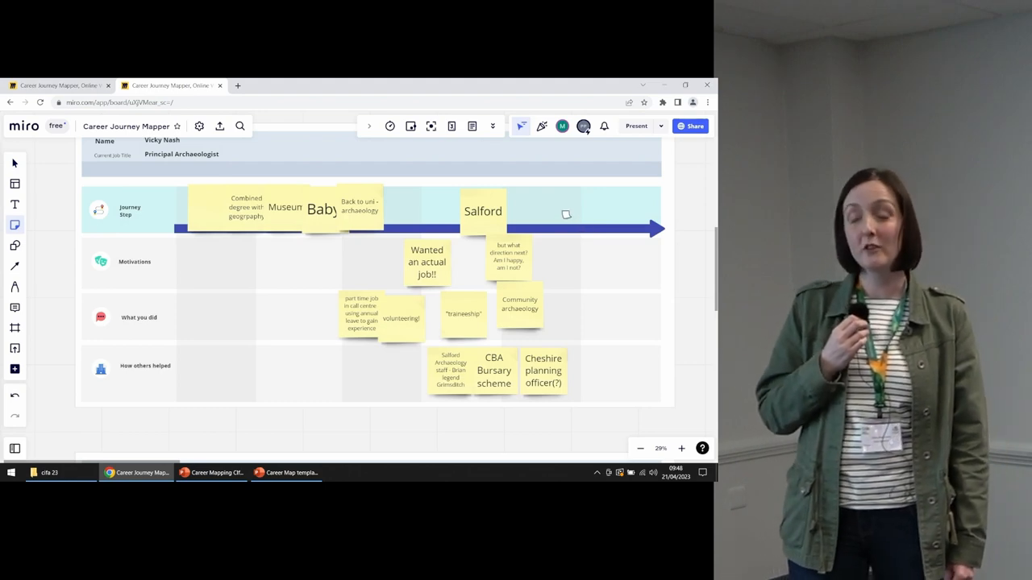
left_click(566, 215)
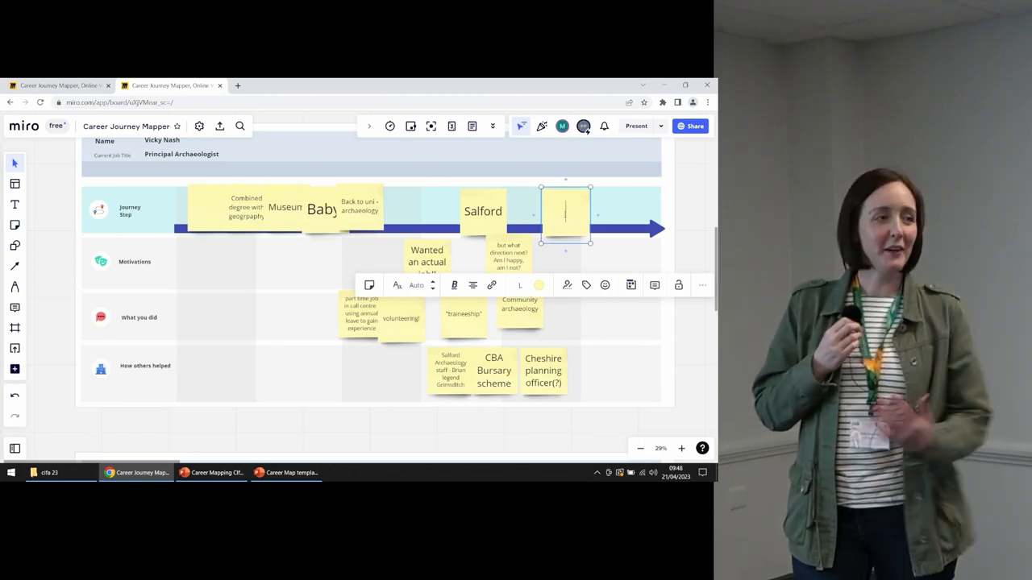
type("P")
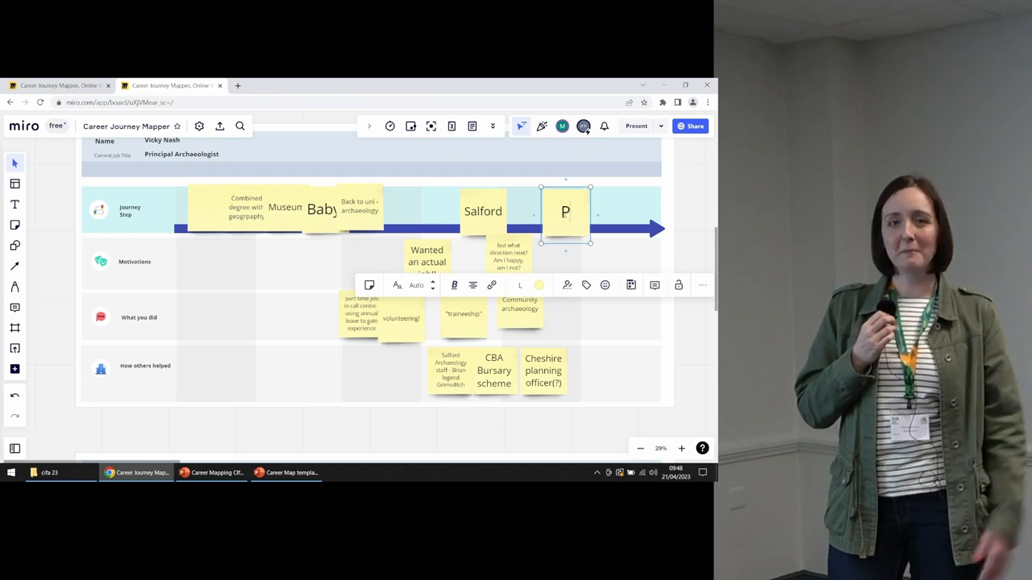
type("Planning archaeologist")
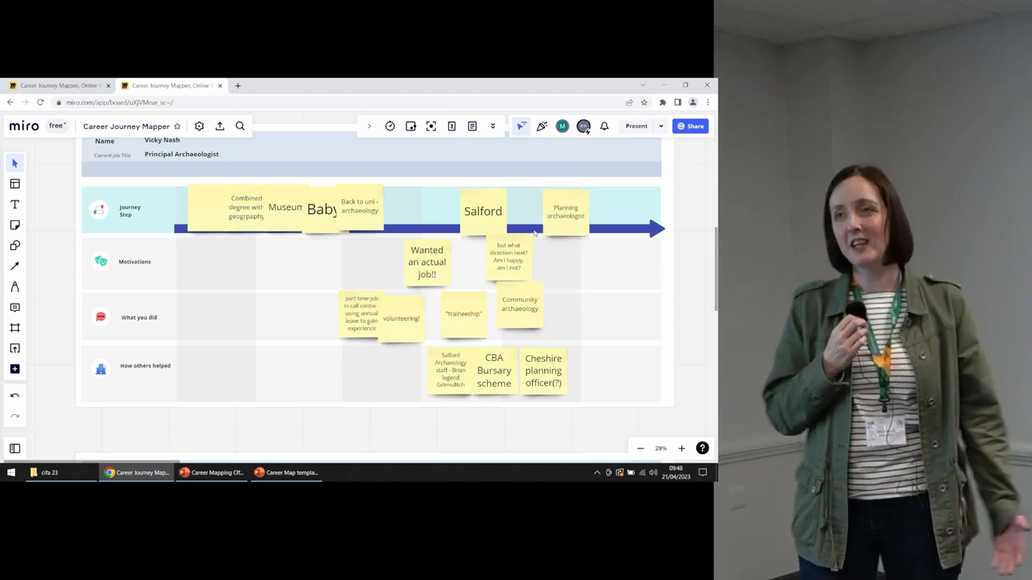
left_click(562, 211)
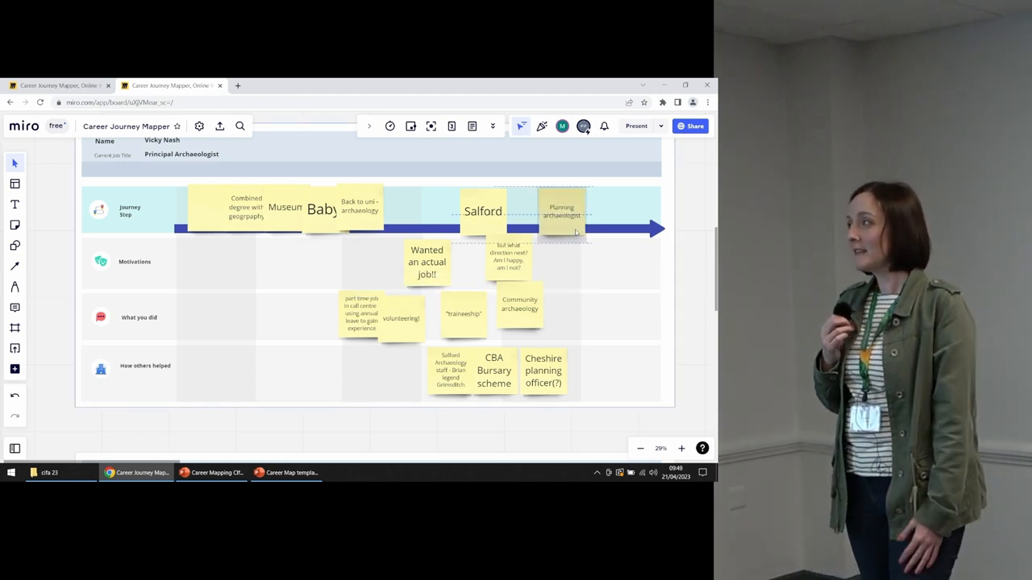
mouse_move(14, 224)
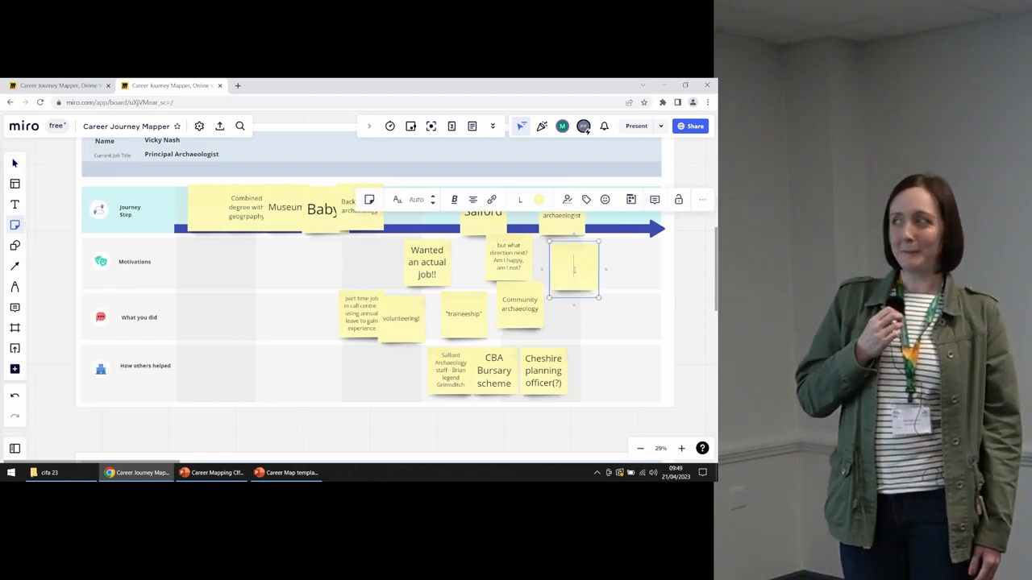
- Write Motivations notes 'Personal circumstances - health' and 'Do I want a big change? Gamekeeper turned poacher!'
type("Persn")
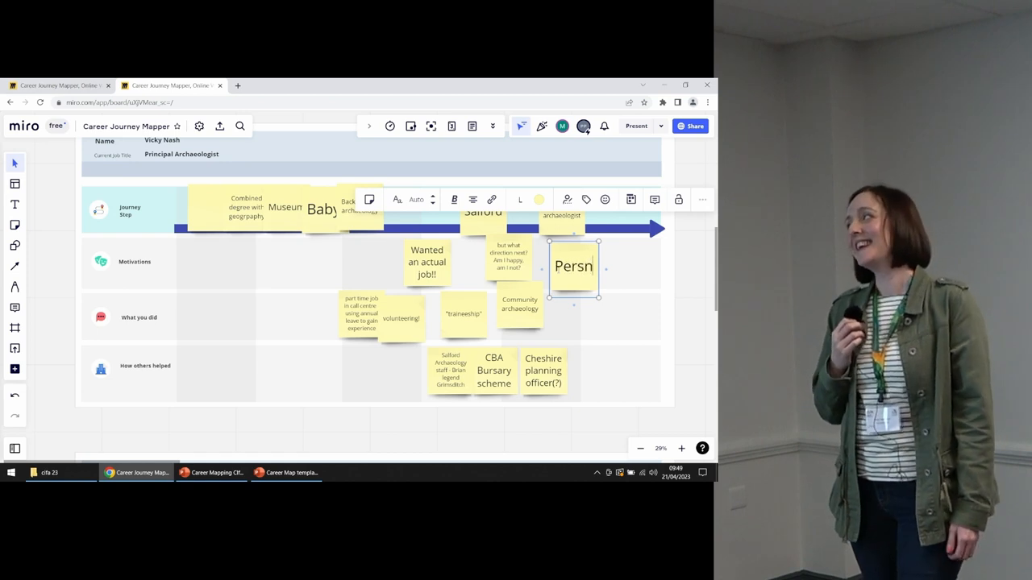
type("Personal circumstances")
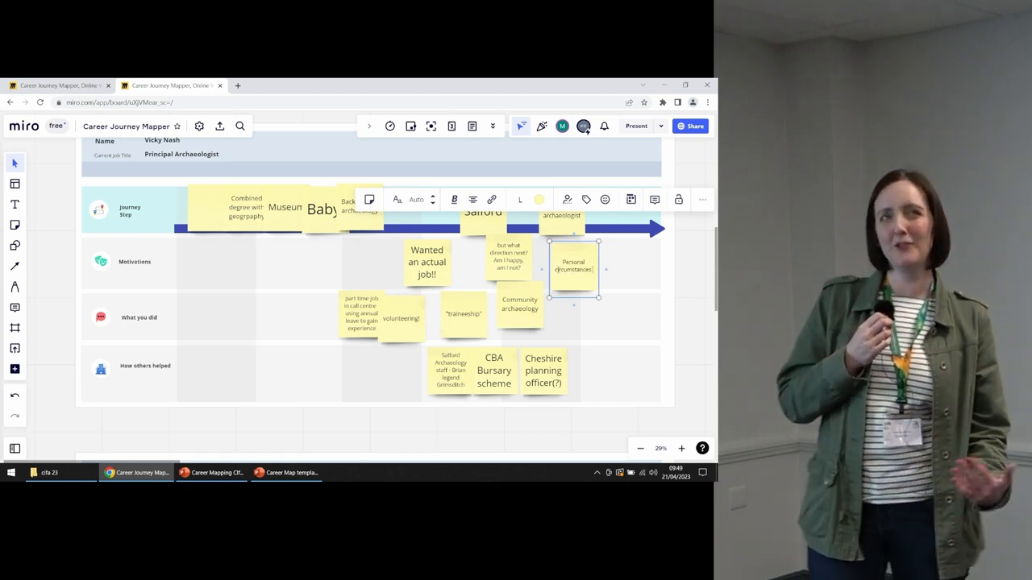
type("- health")
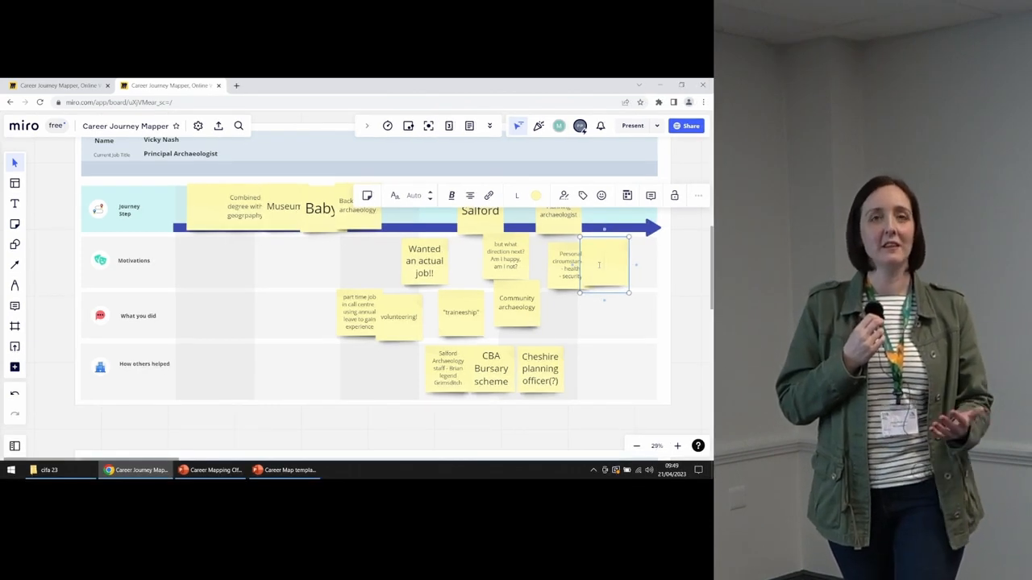
type("Do I want a big")
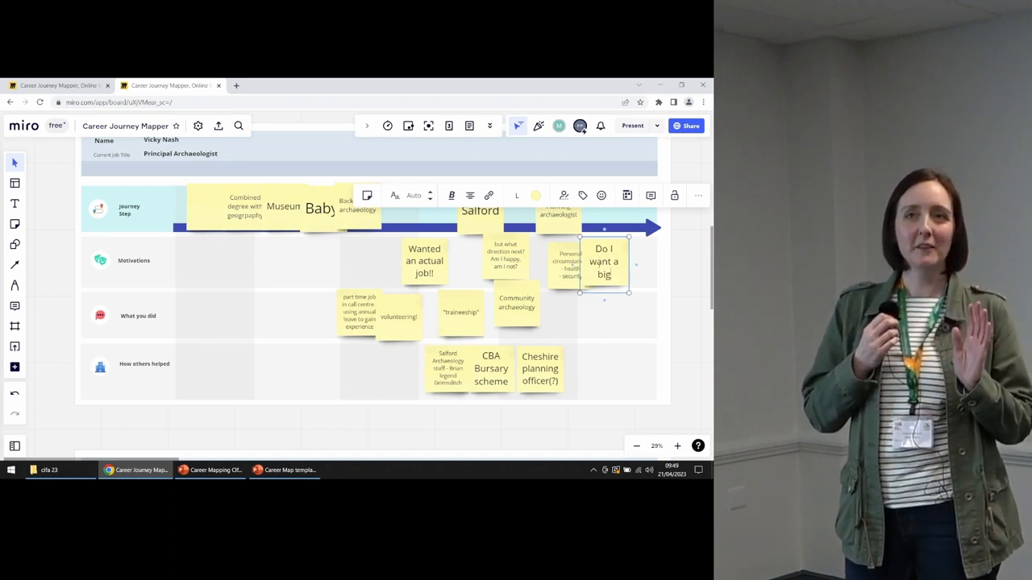
type("change? \"Gamekeeper turned poacher!")
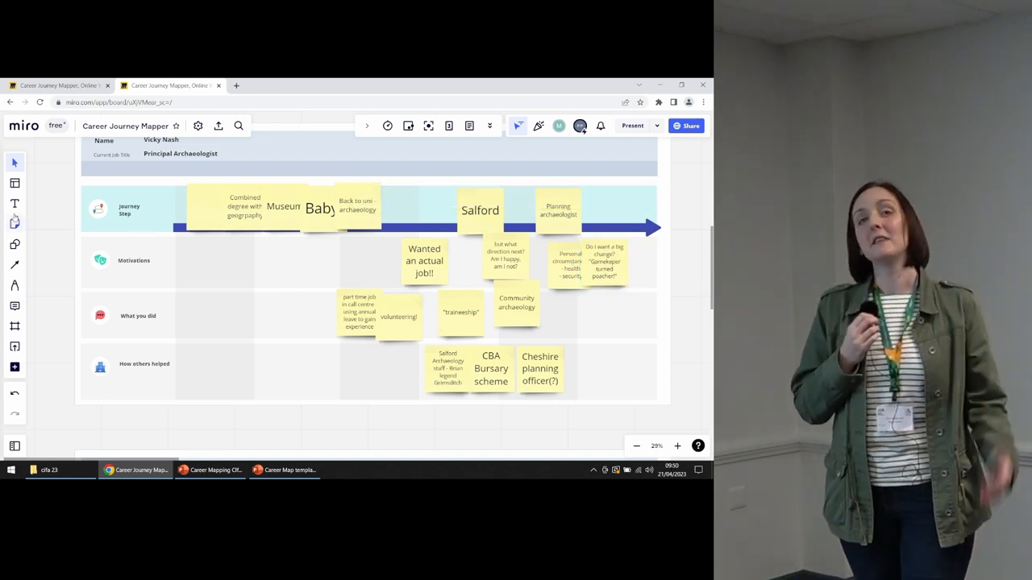
- Add a 'Consultancy' journey step with 'Imposter syndrome' and 'Too "corporate"' motivation notes
left_click(14, 223)
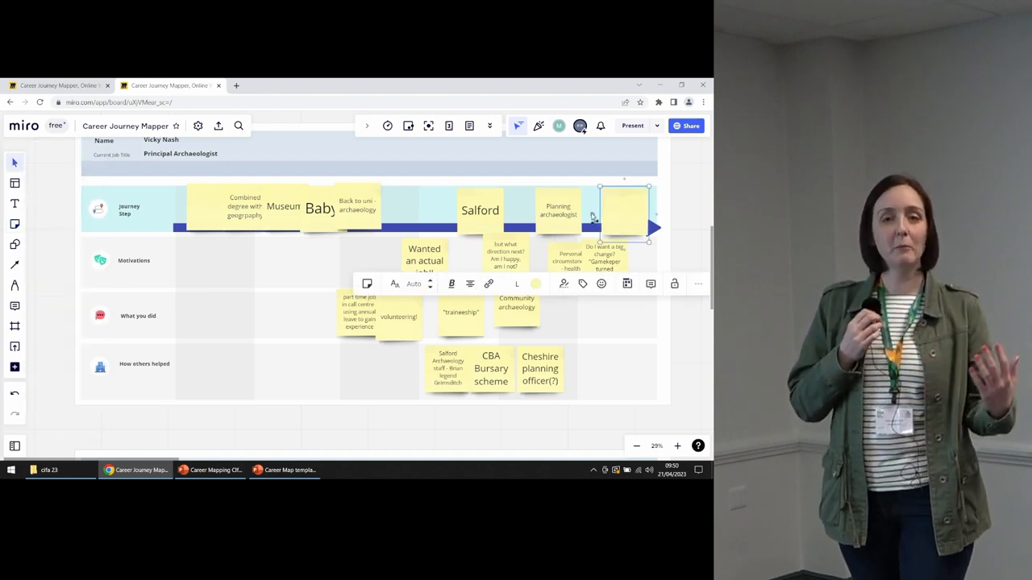
type("Consultancy")
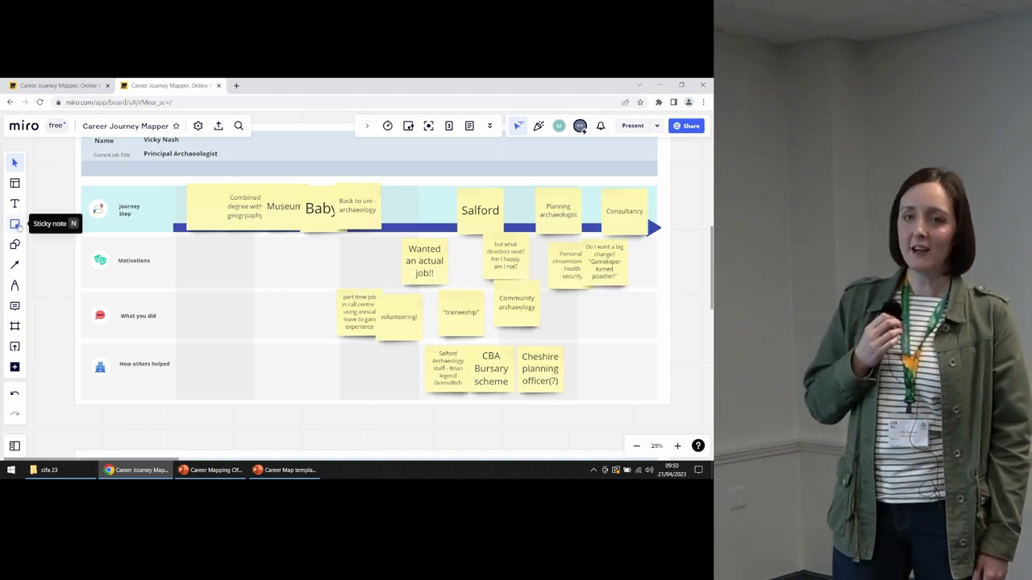
left_click(15, 224)
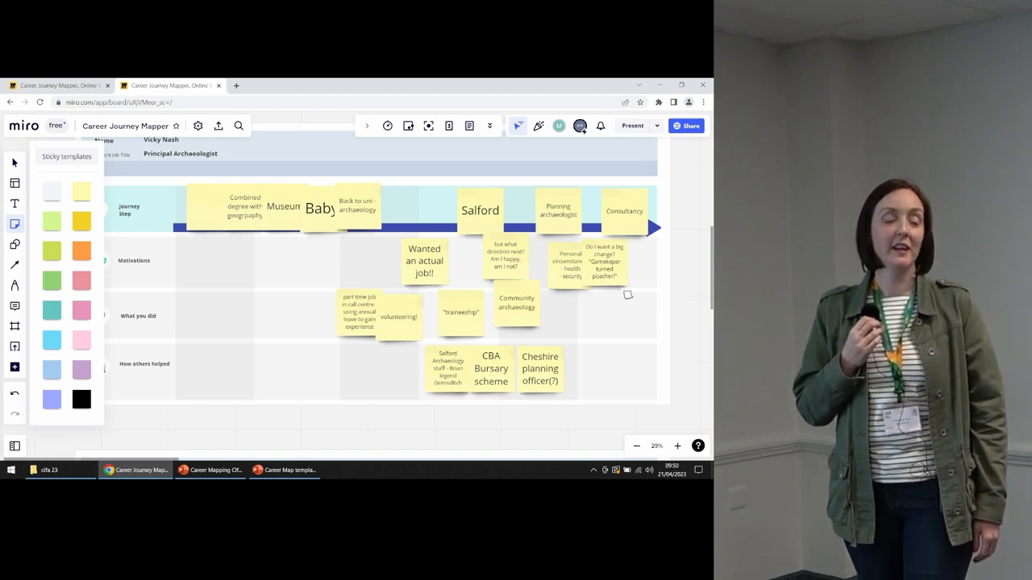
left_click(649, 260)
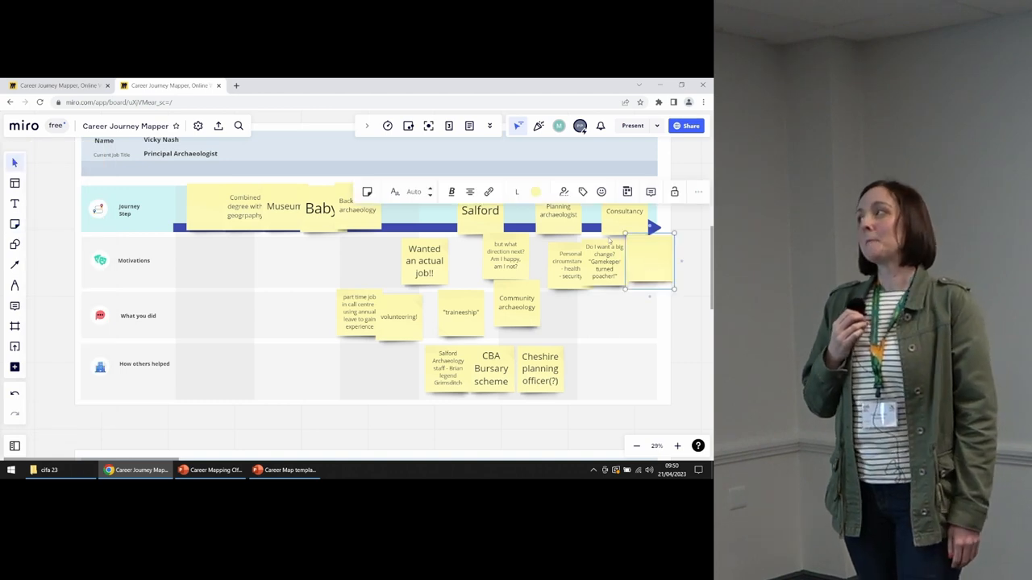
type("Imposter syndrome")
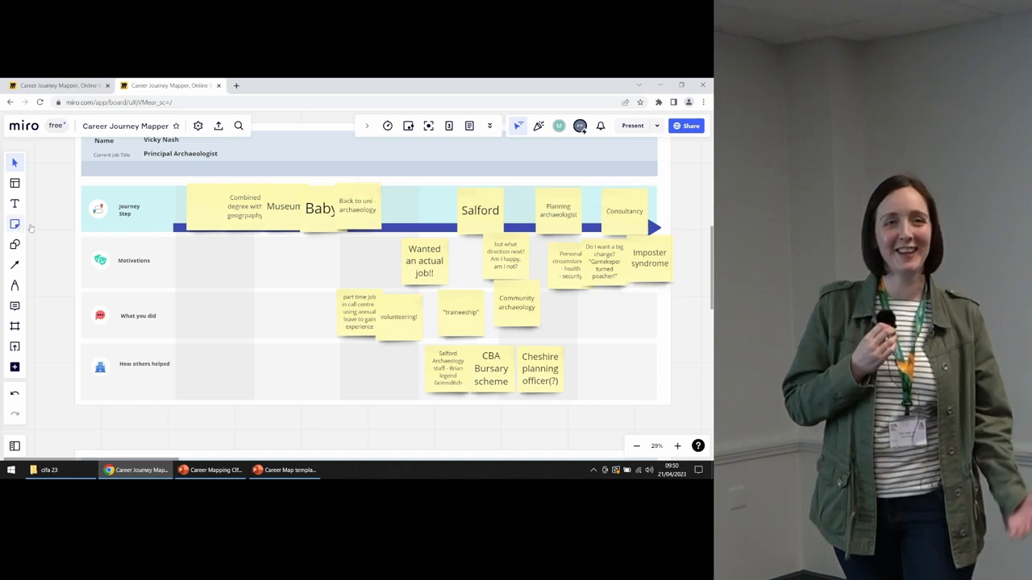
left_click(650, 261)
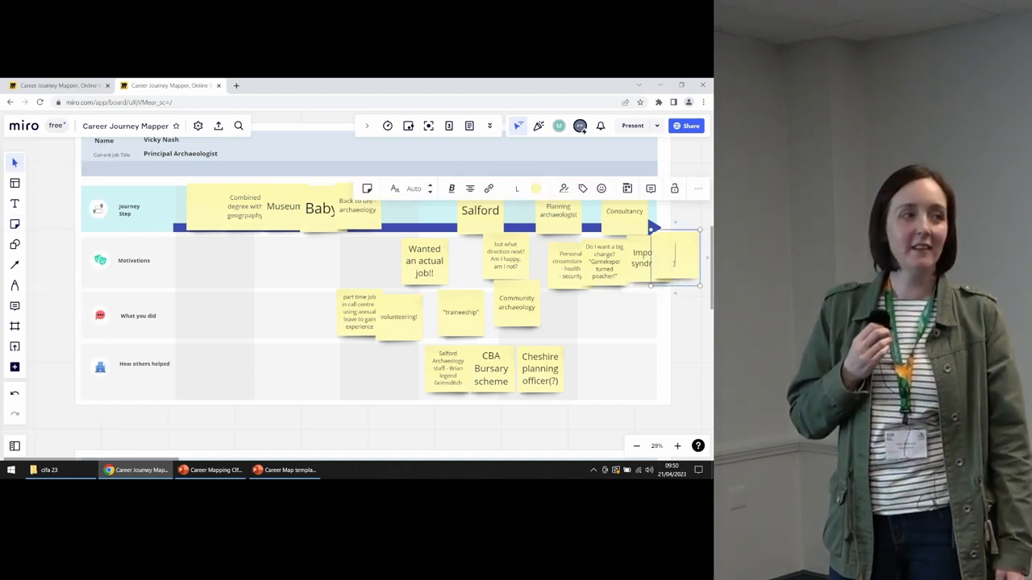
type("Too \"corporate")
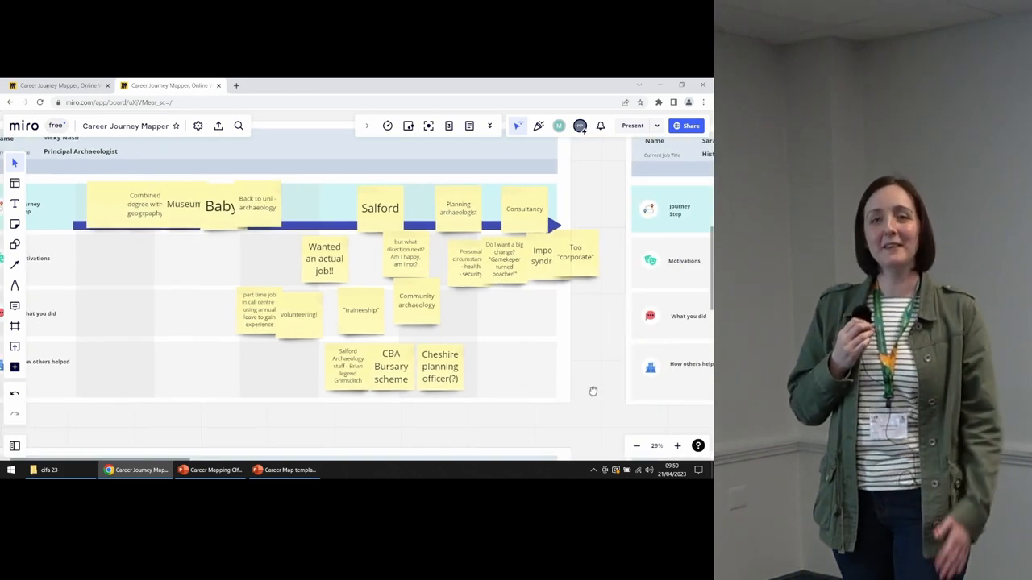
- Switch to the Pen tool to loop around Planning archaeologist and Consultancy
left_click(129, 210)
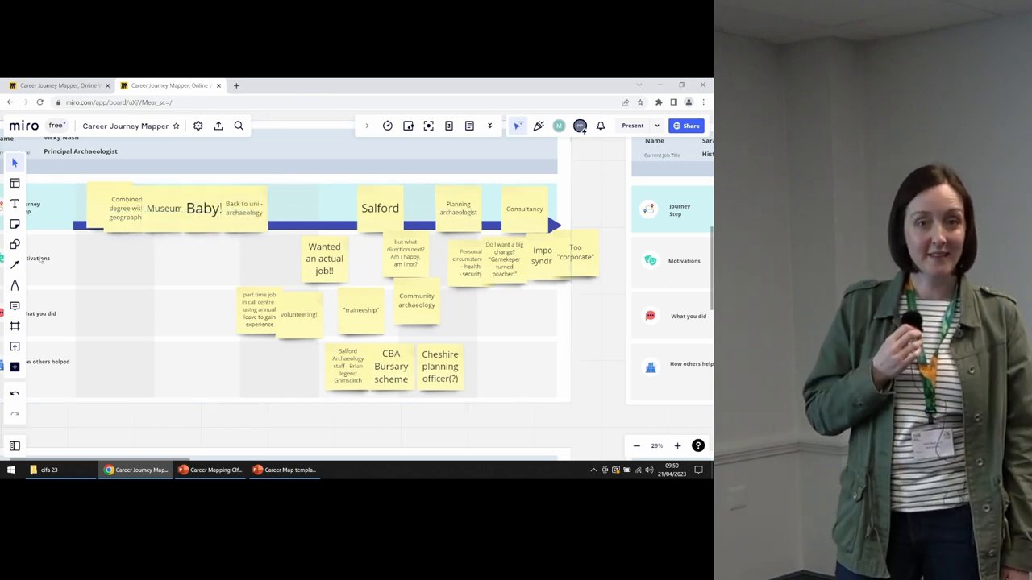
left_click(14, 265)
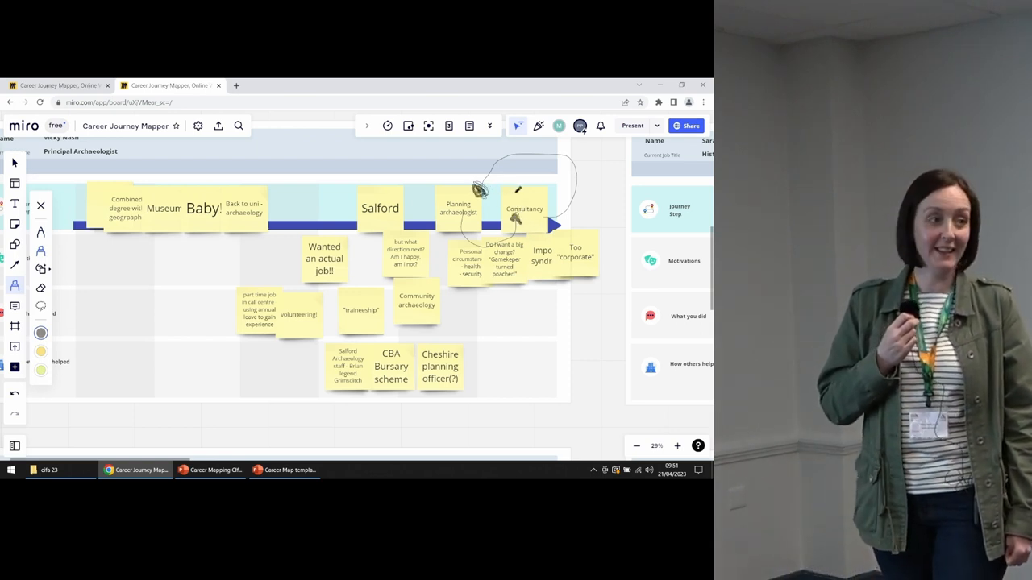
mouse_move(15, 183)
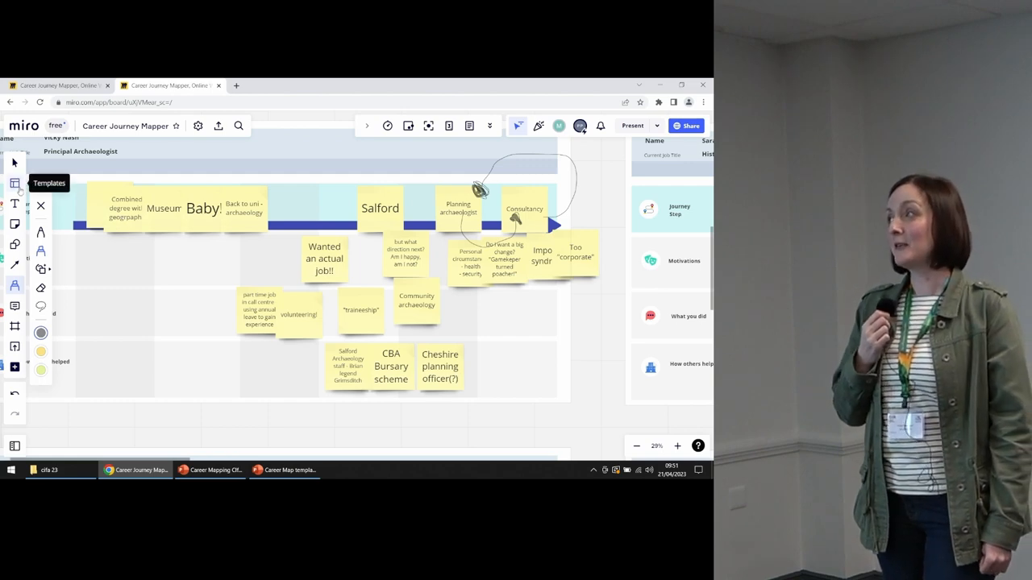
- Dismiss the accidentally opened Templates browser
left_click(14, 184)
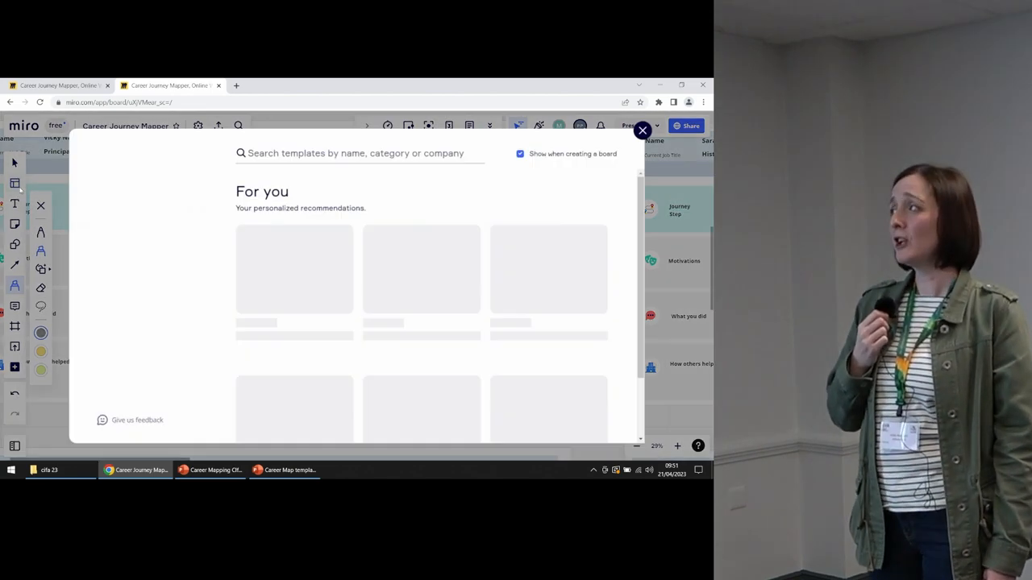
left_click(643, 131)
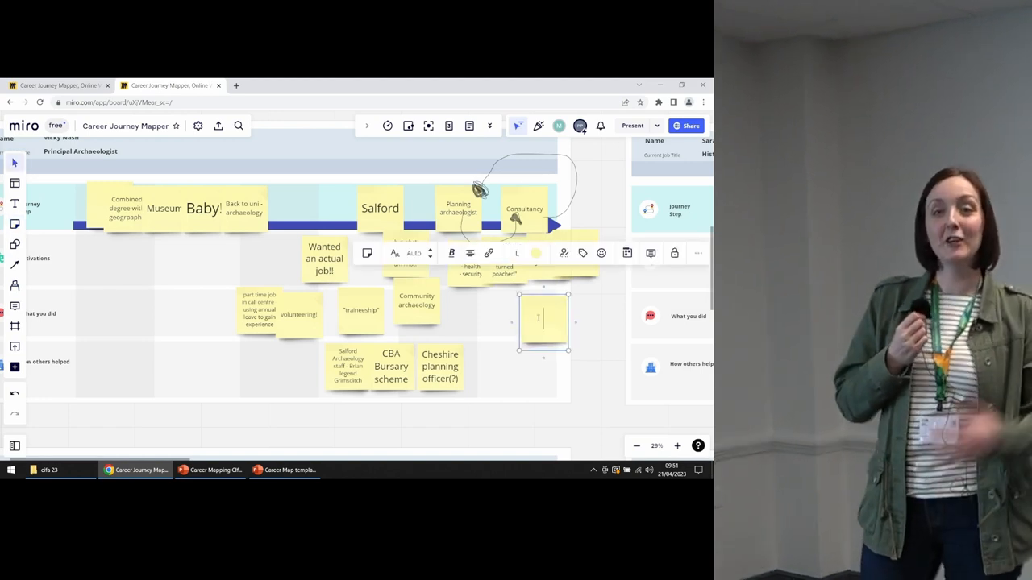
- Write 'Big infrastructure projects' under Consultancy and start another Motivations note
type("Big infrasture projects")
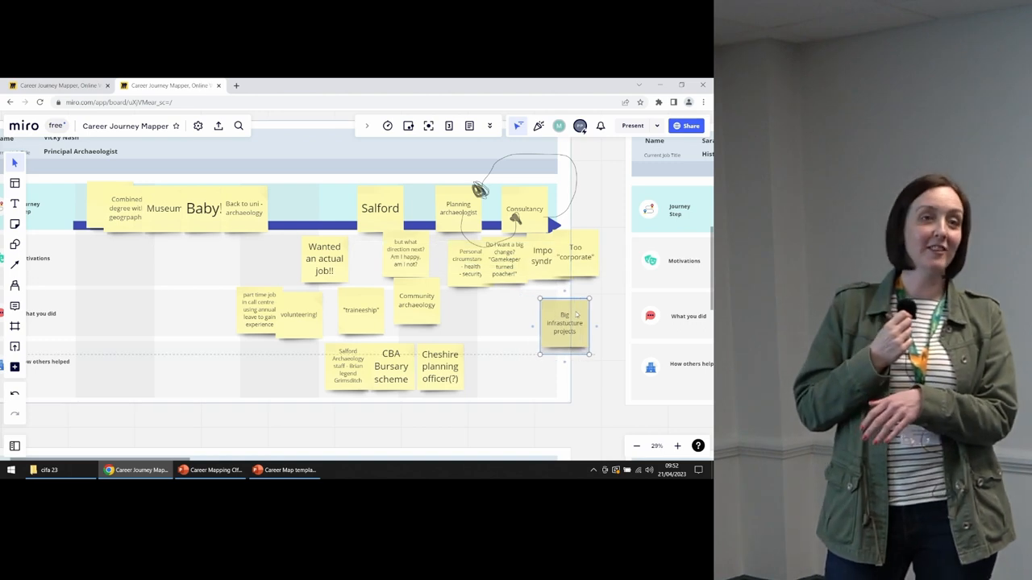
left_click(565, 323)
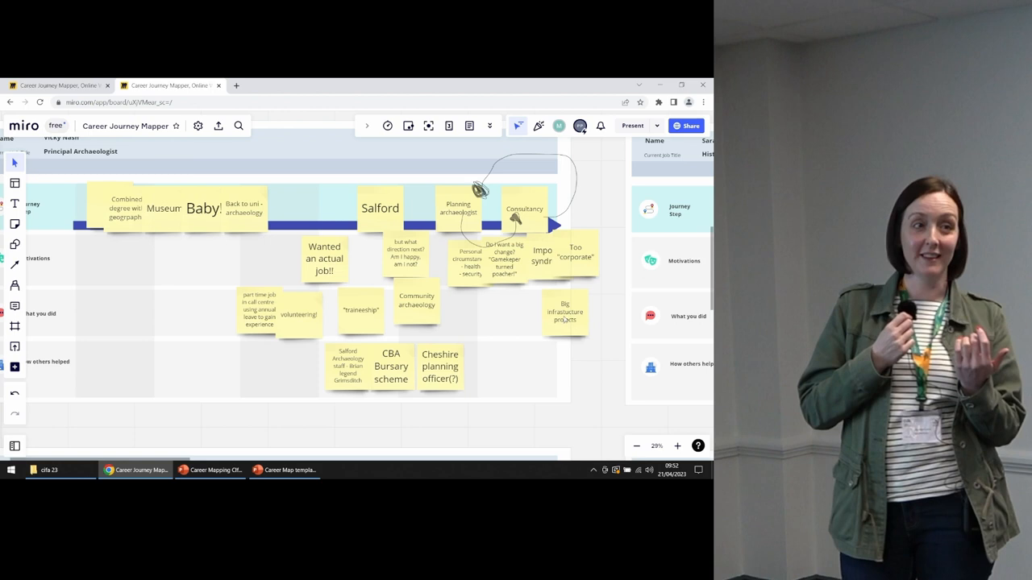
left_click(14, 224)
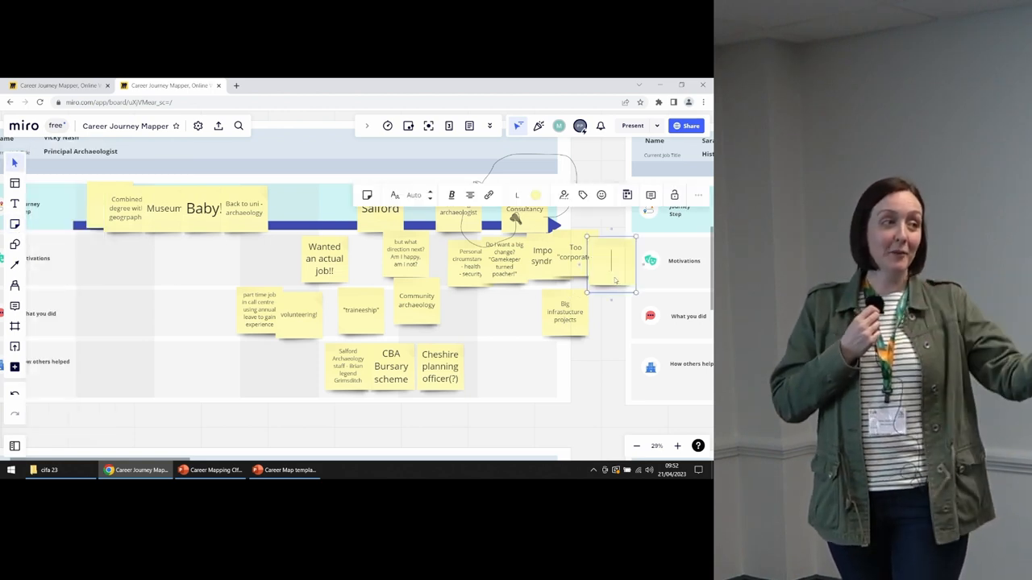
- Type 'Security Better pay!' into the new motivation note
type("Security")
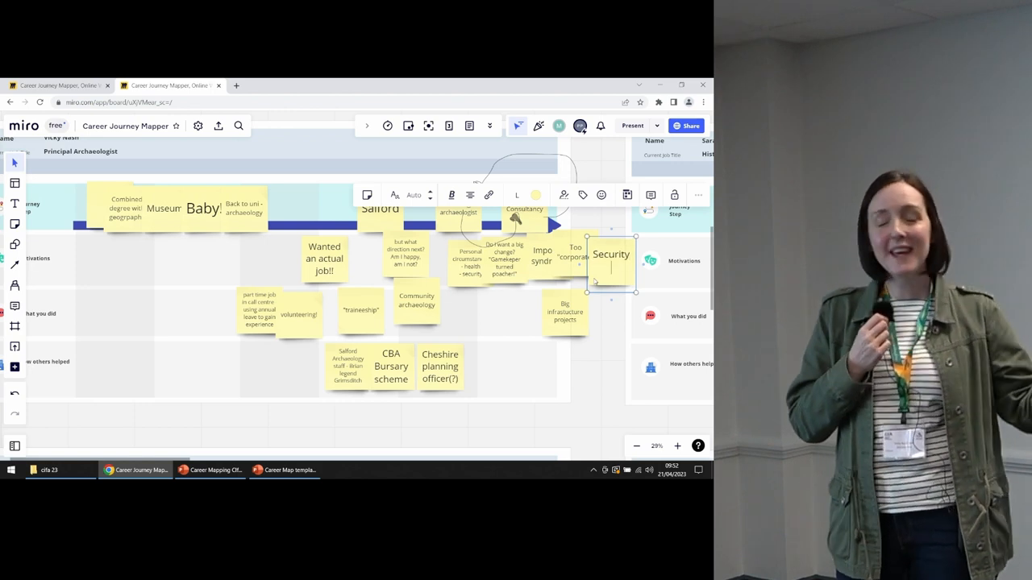
type("Better pay!")
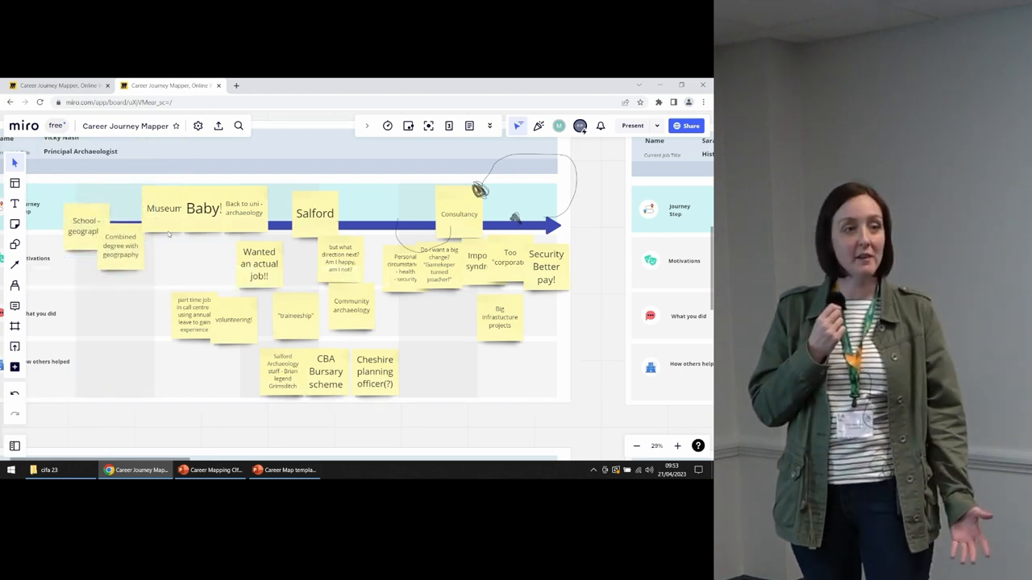
- Drag the Museum note down into the Motivations row
left_click_drag(164, 208, 142, 282)
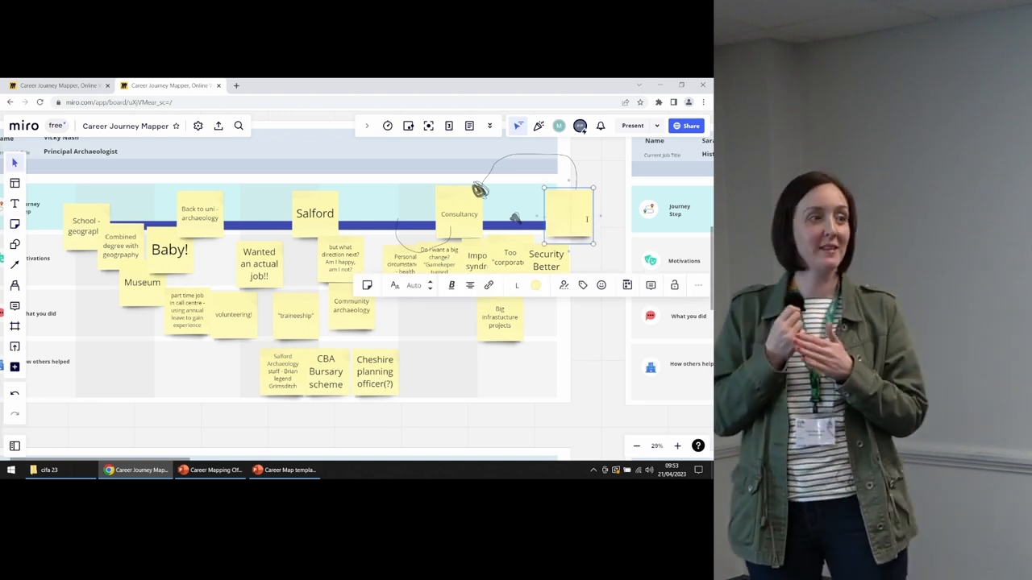
- Write '2 jobs! Private and public sector' on the last journey note and add a blank motivation note
type("2")
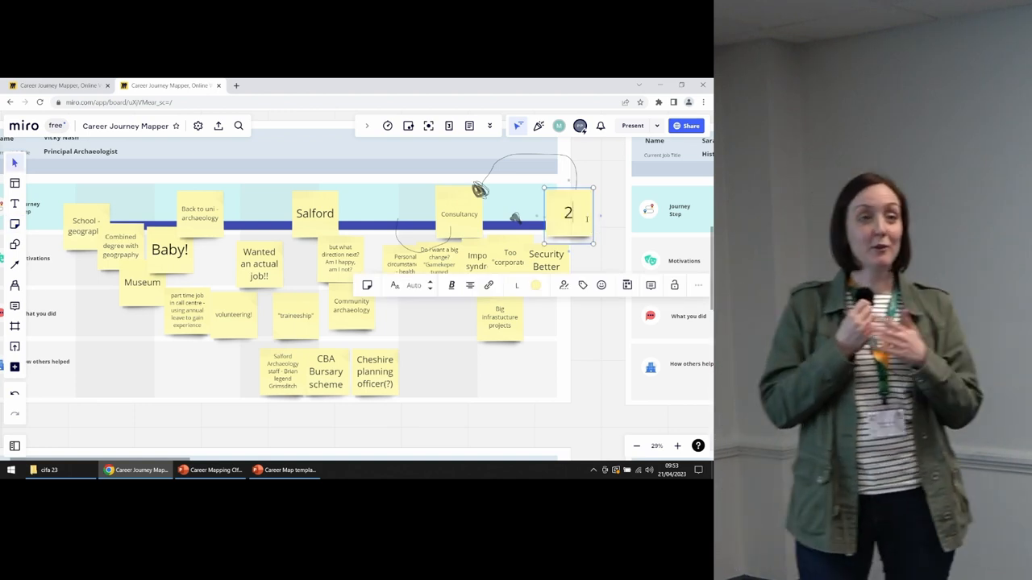
type("jobs!")
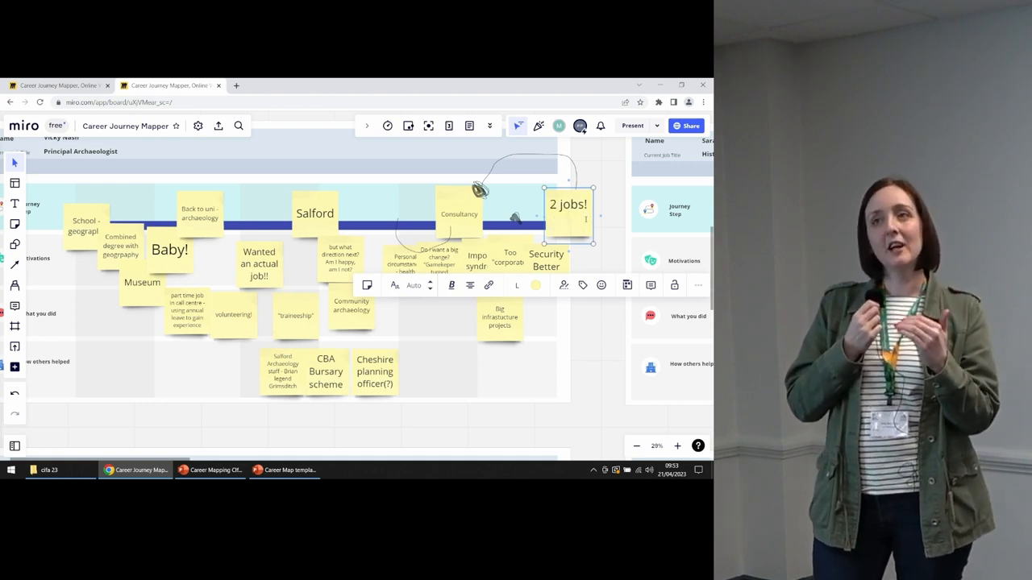
type("Private and public sector")
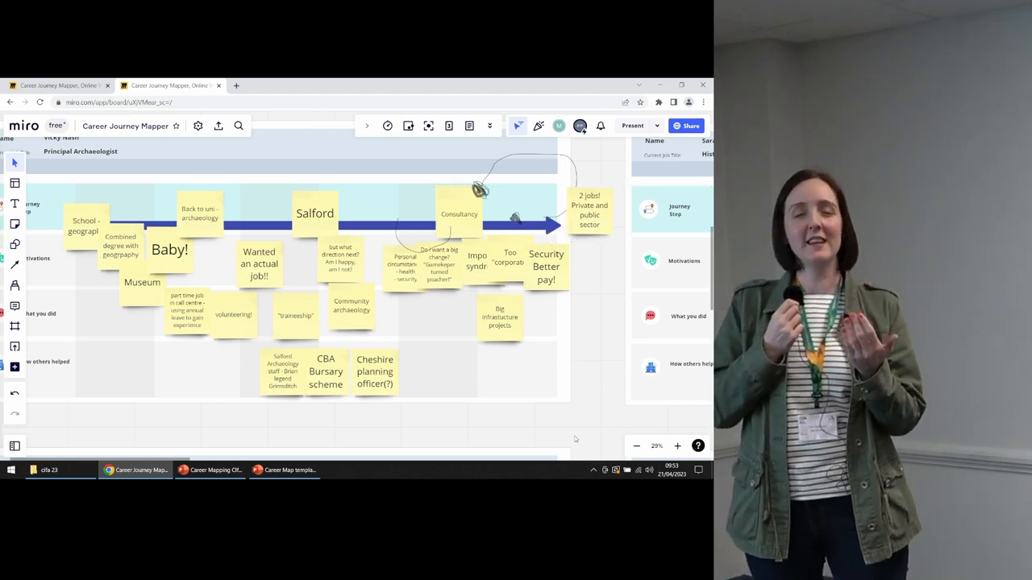
left_click(15, 225)
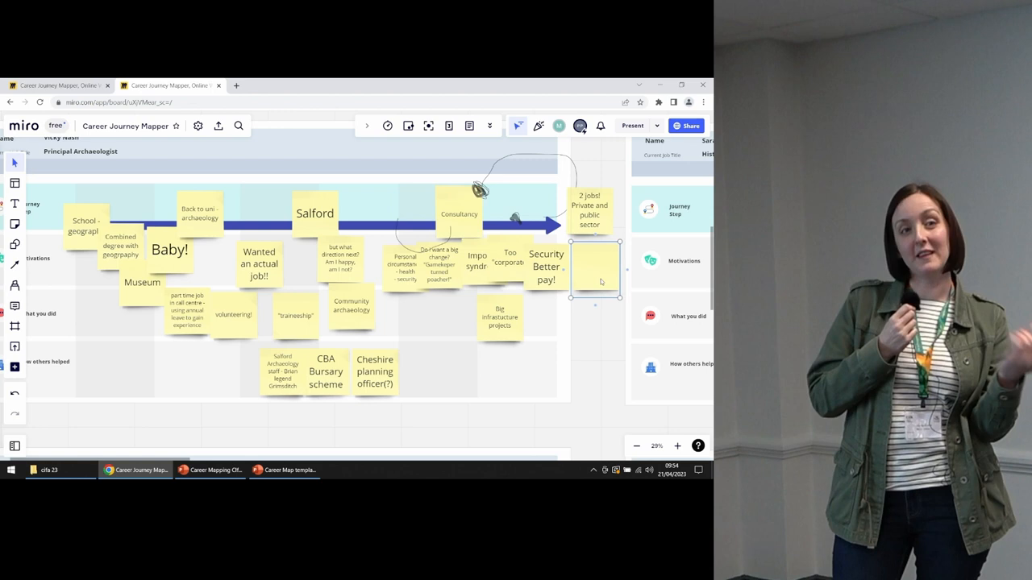
- Deselect the empty sticky and place a new note in the How others helped row
left_click(595, 270)
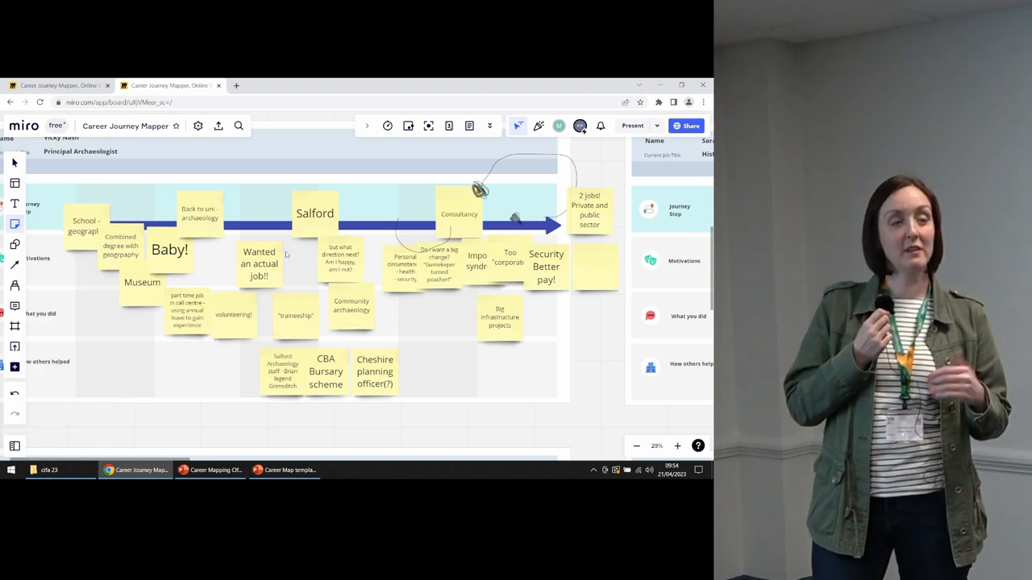
left_click(572, 370)
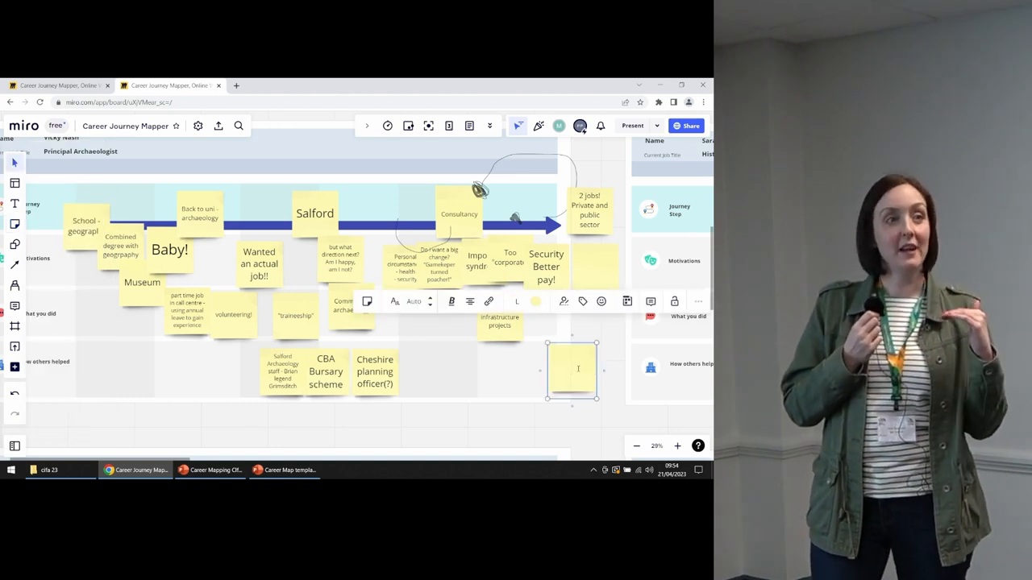
- Write 'secondment - public sector opportunity' on the helper note and start a What you did note with 'O'
type("secondment - public sector opportunity")
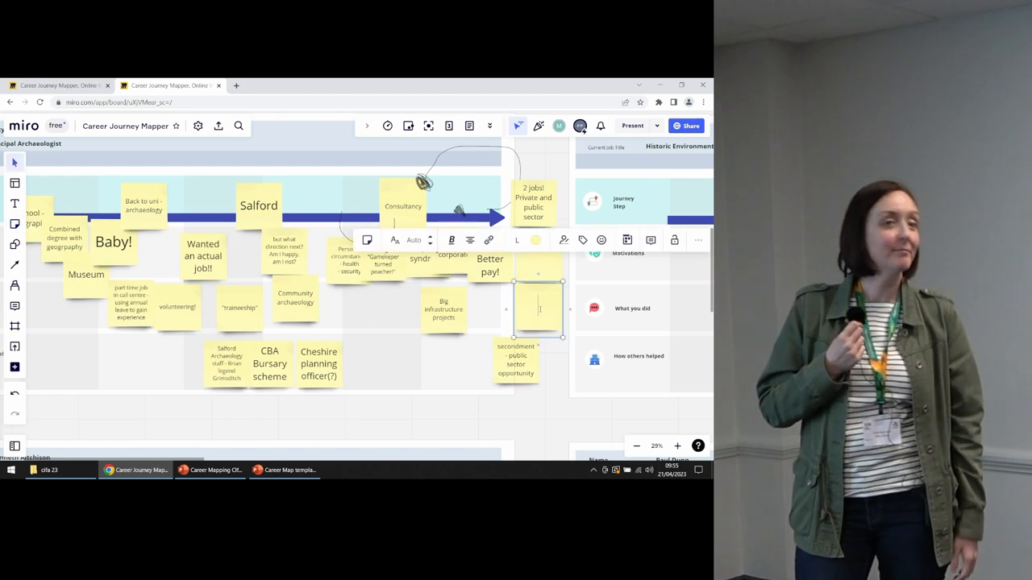
type("O")
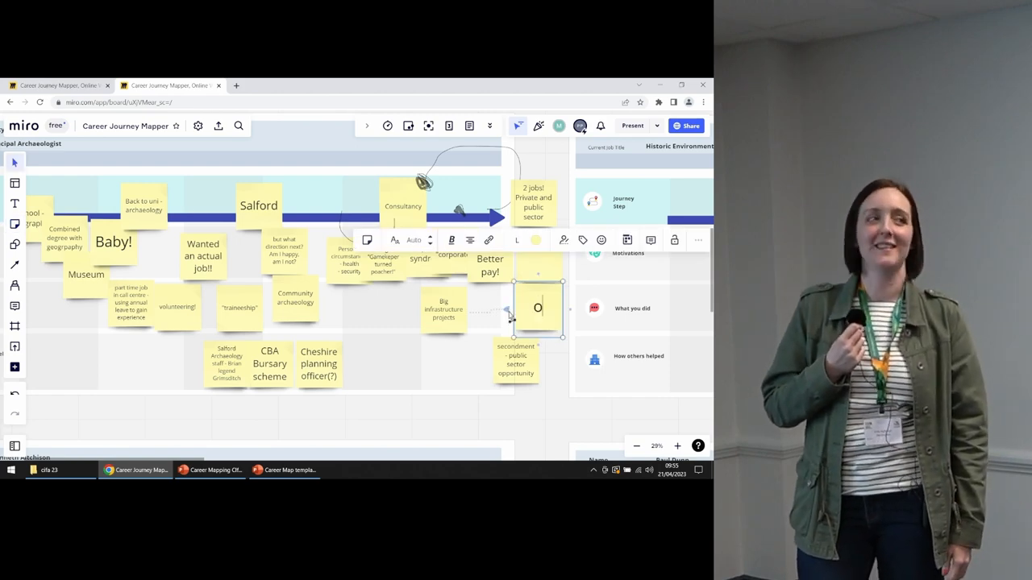